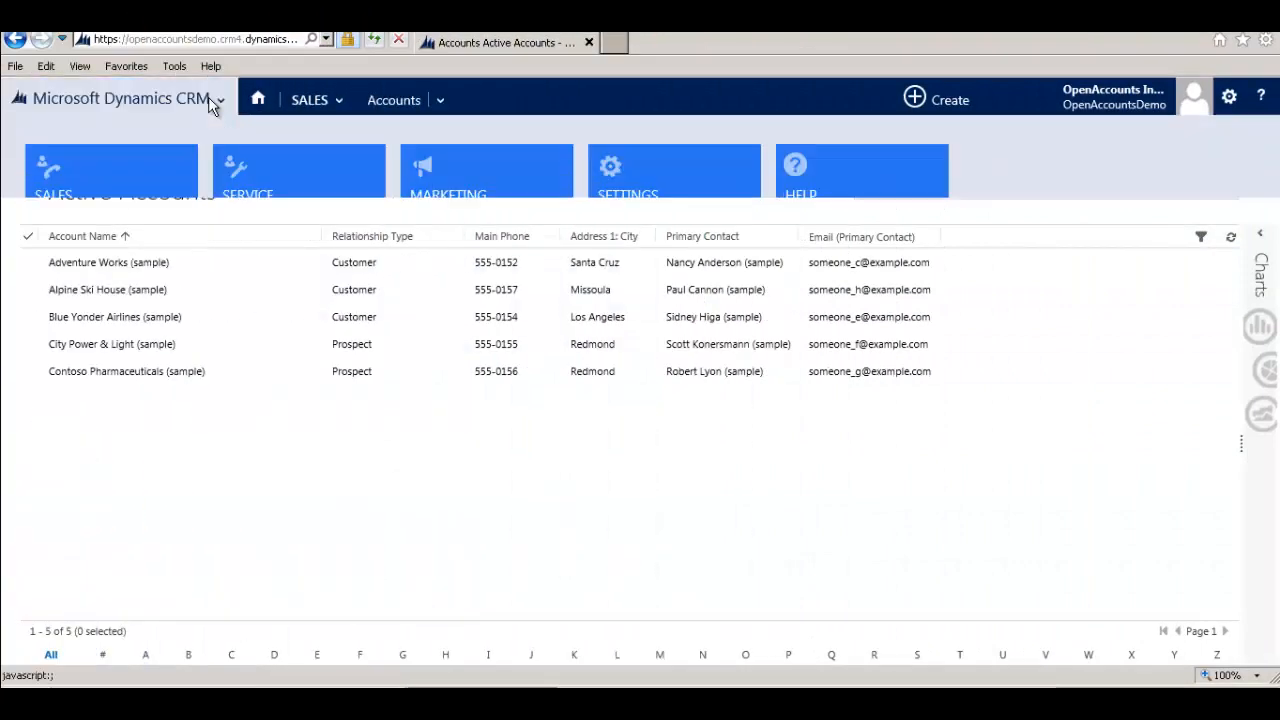
pyautogui.moveTo(136, 192)
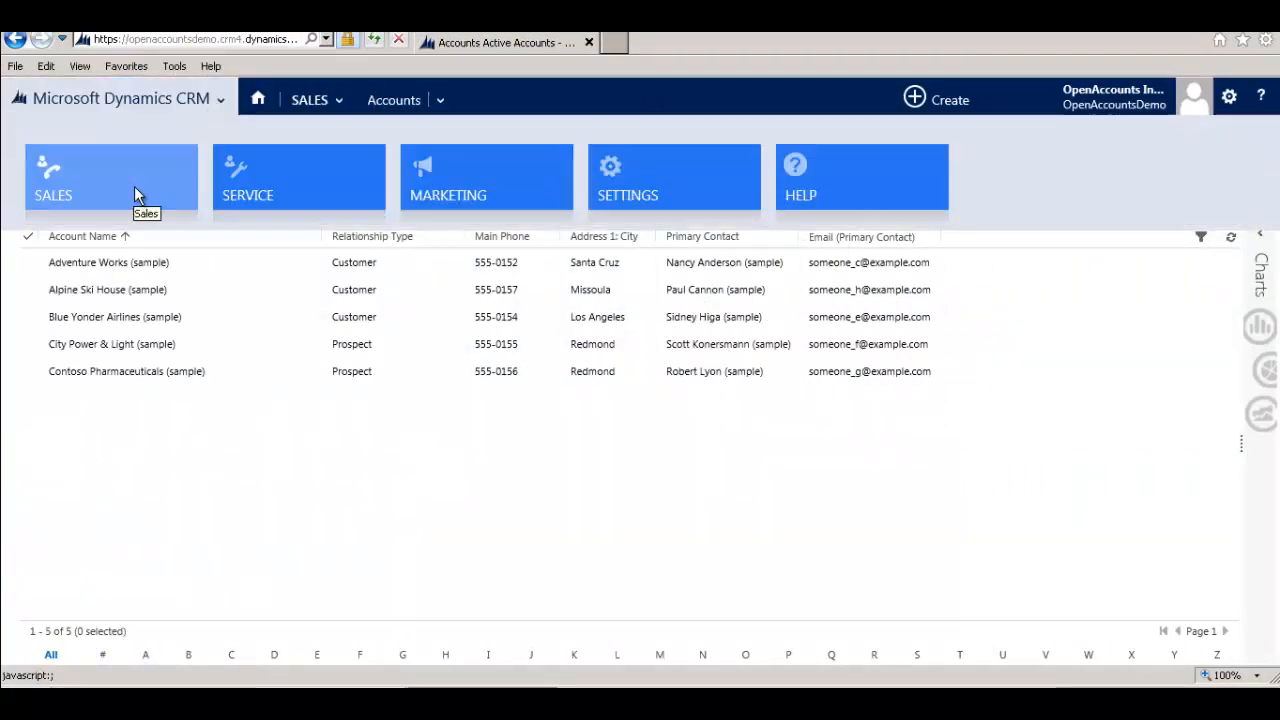
pyautogui.moveTo(484, 190)
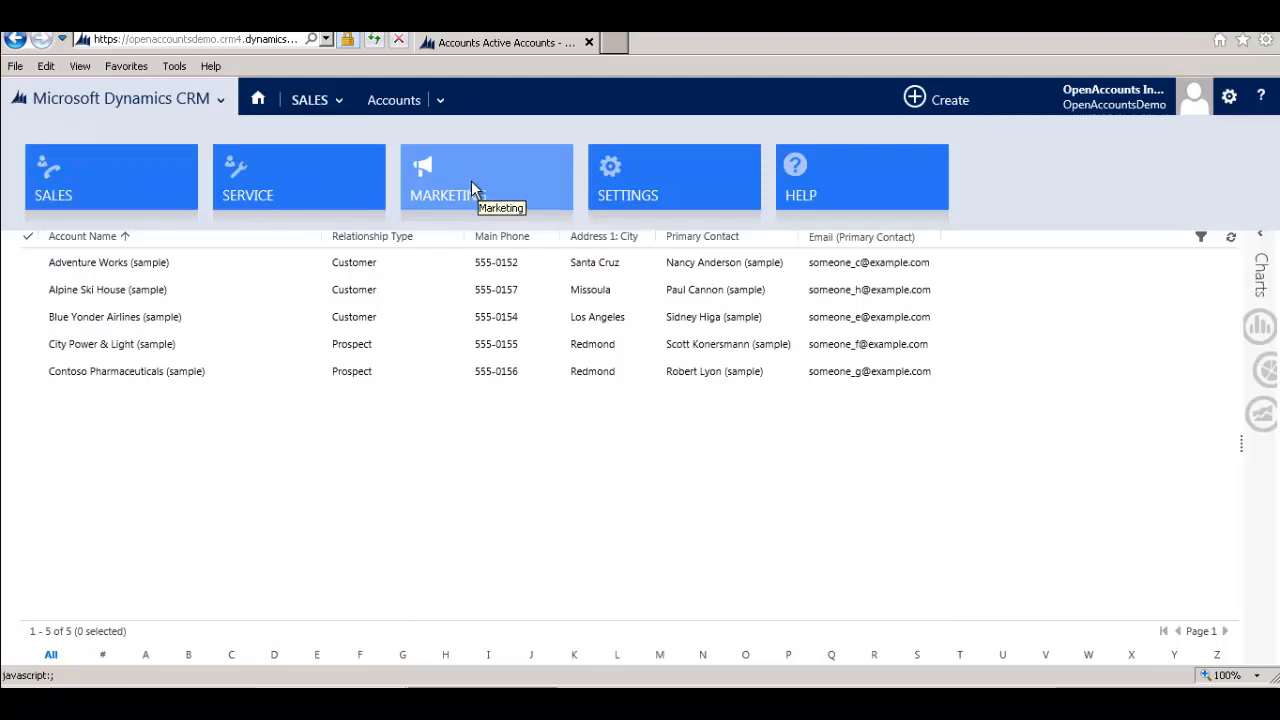
pyautogui.moveTo(462, 192)
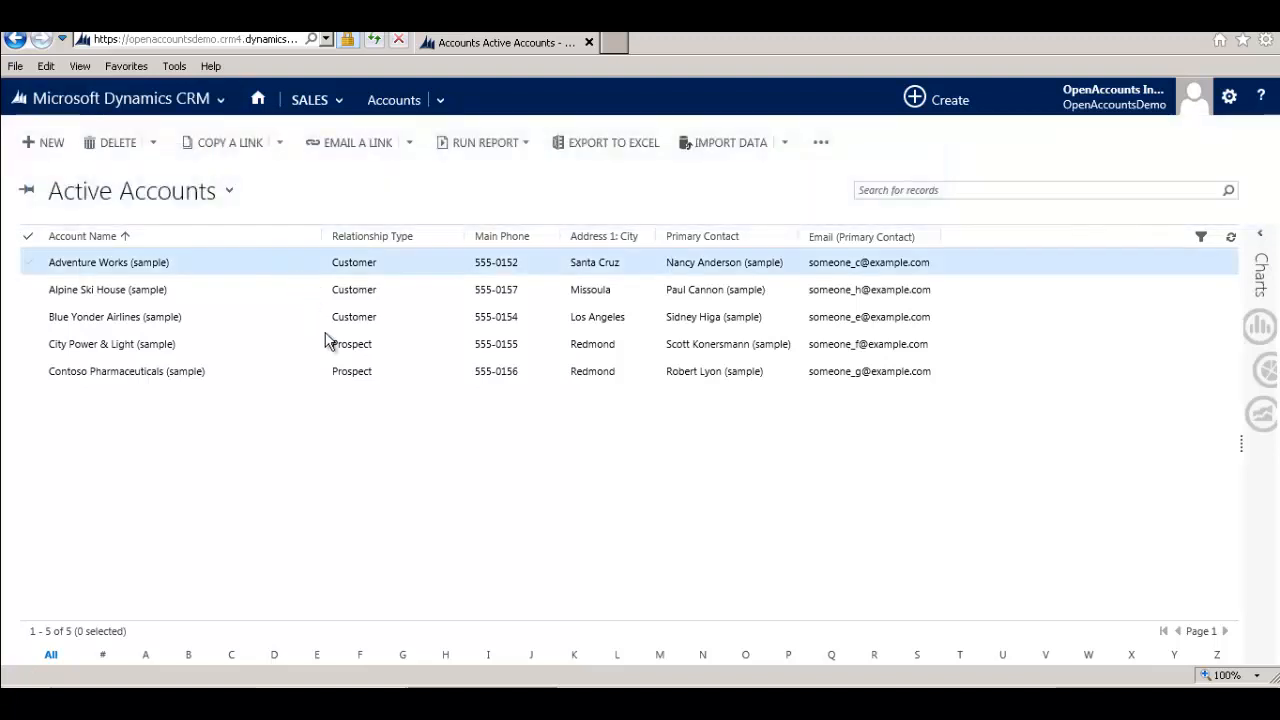
# - Point out the sample account rows in Active Accounts before moving to the OpenAccounts customer list
pyautogui.click(112, 344)
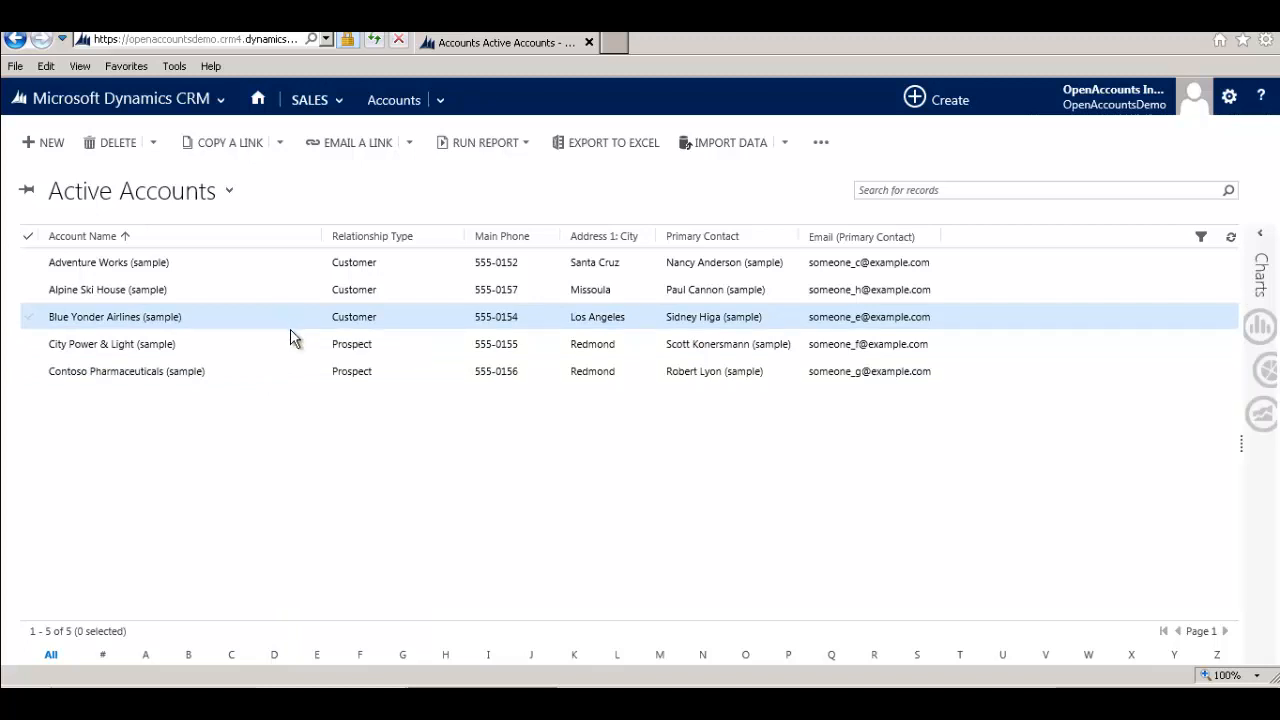
pyautogui.click(108, 262)
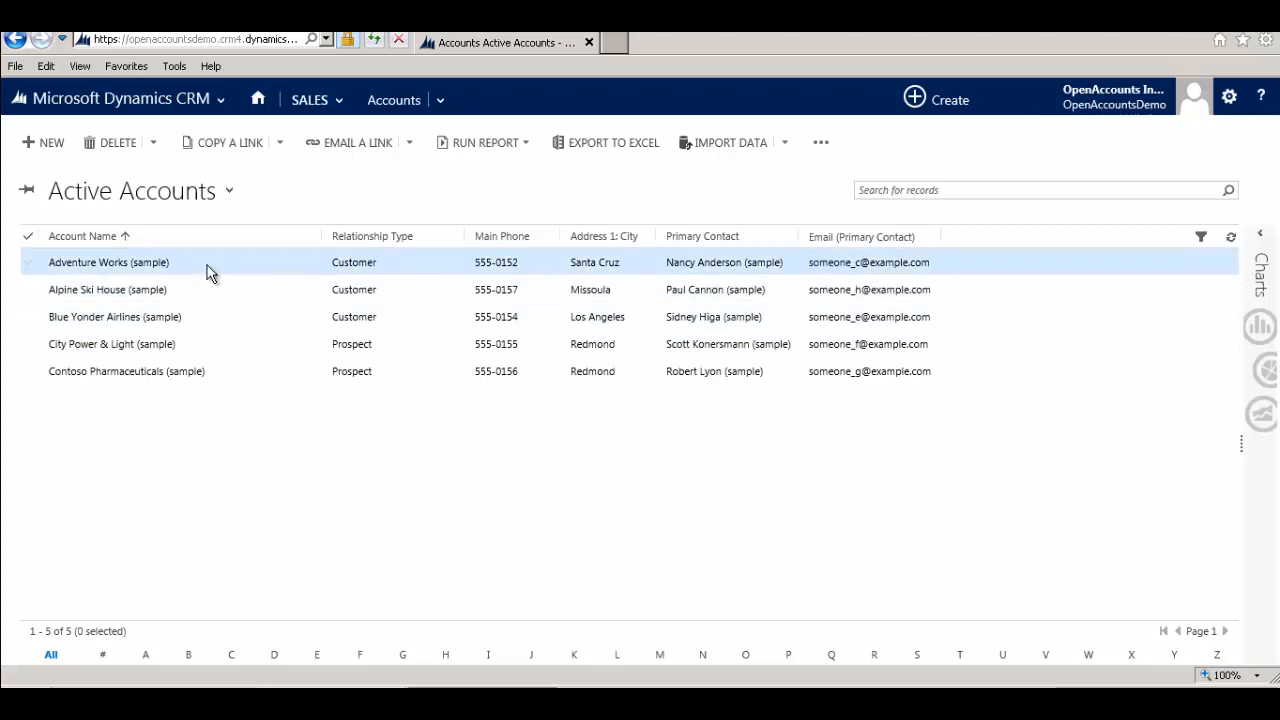
pyautogui.moveTo(208, 300)
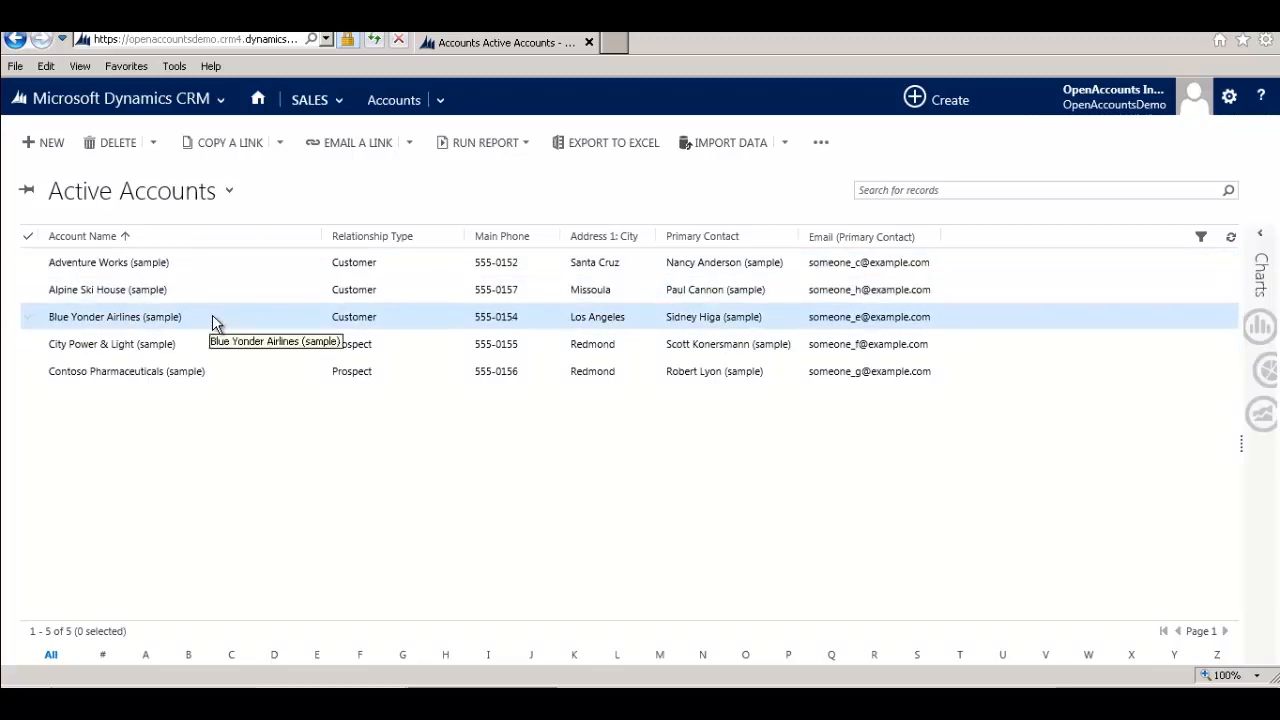
pyautogui.moveTo(232, 324)
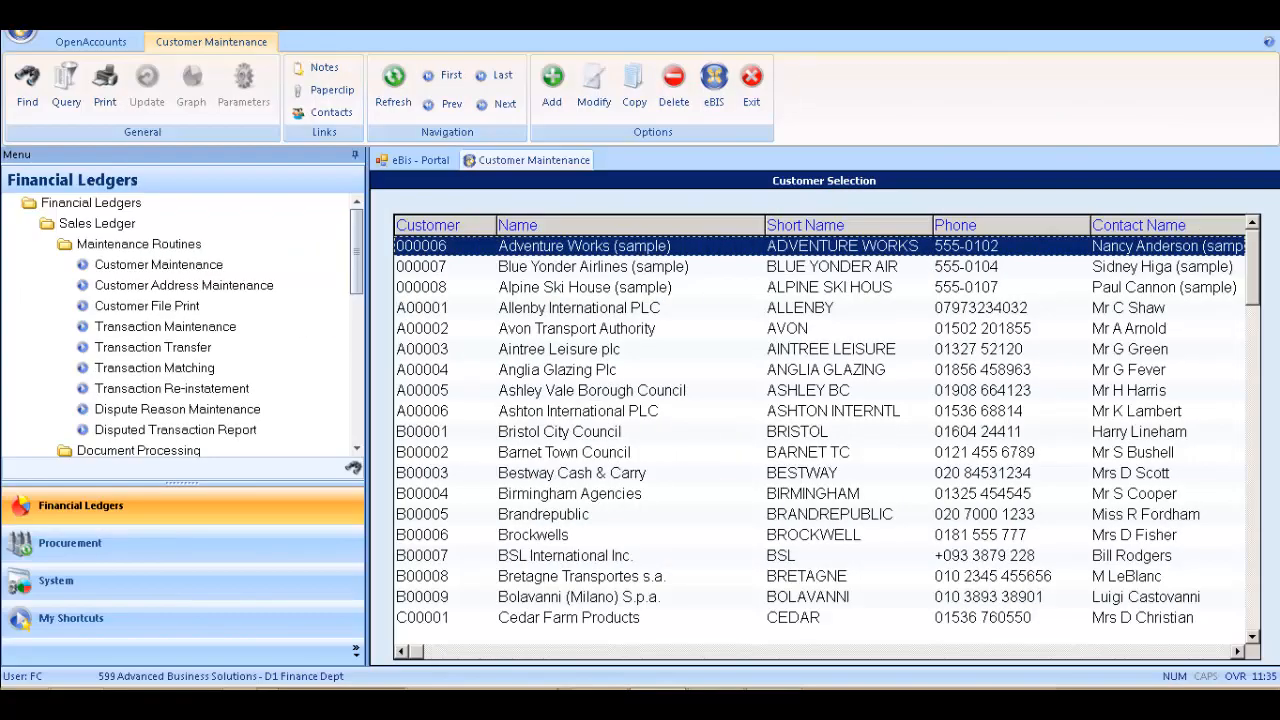
pyautogui.moveTo(530, 268)
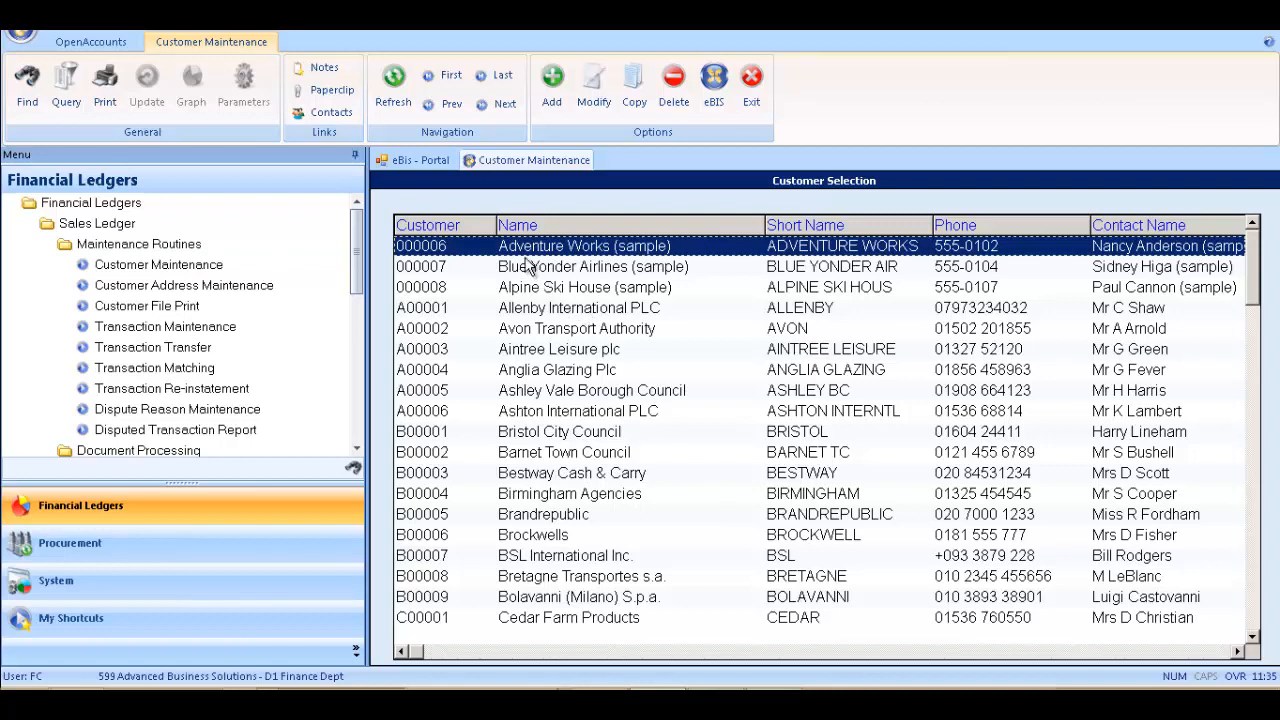
pyautogui.moveTo(564, 262)
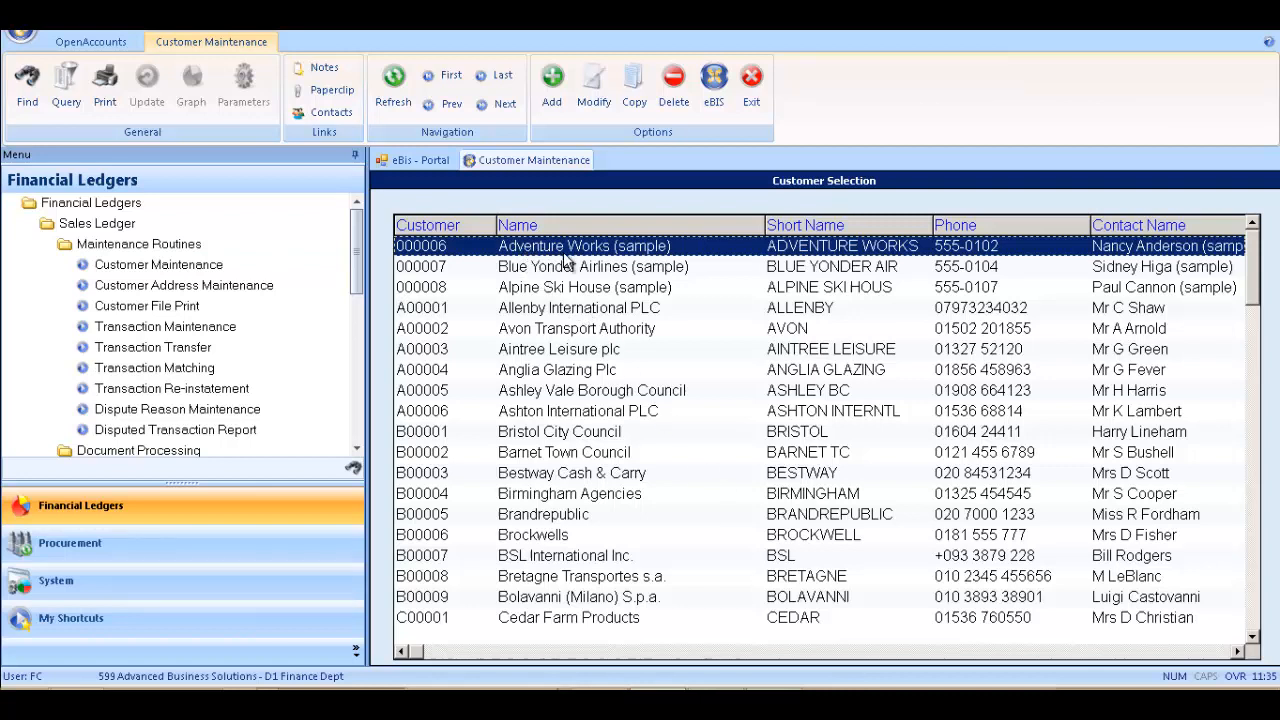
pyautogui.moveTo(678, 262)
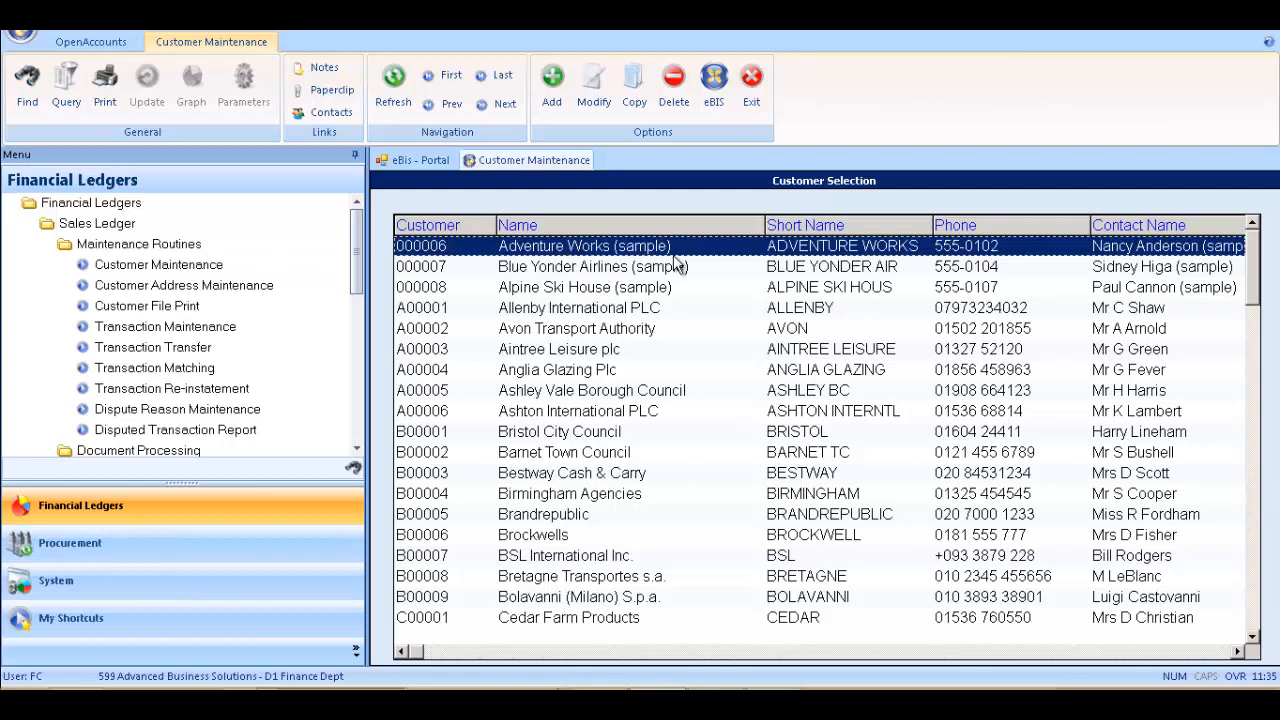
pyautogui.doubleClick(584, 244)
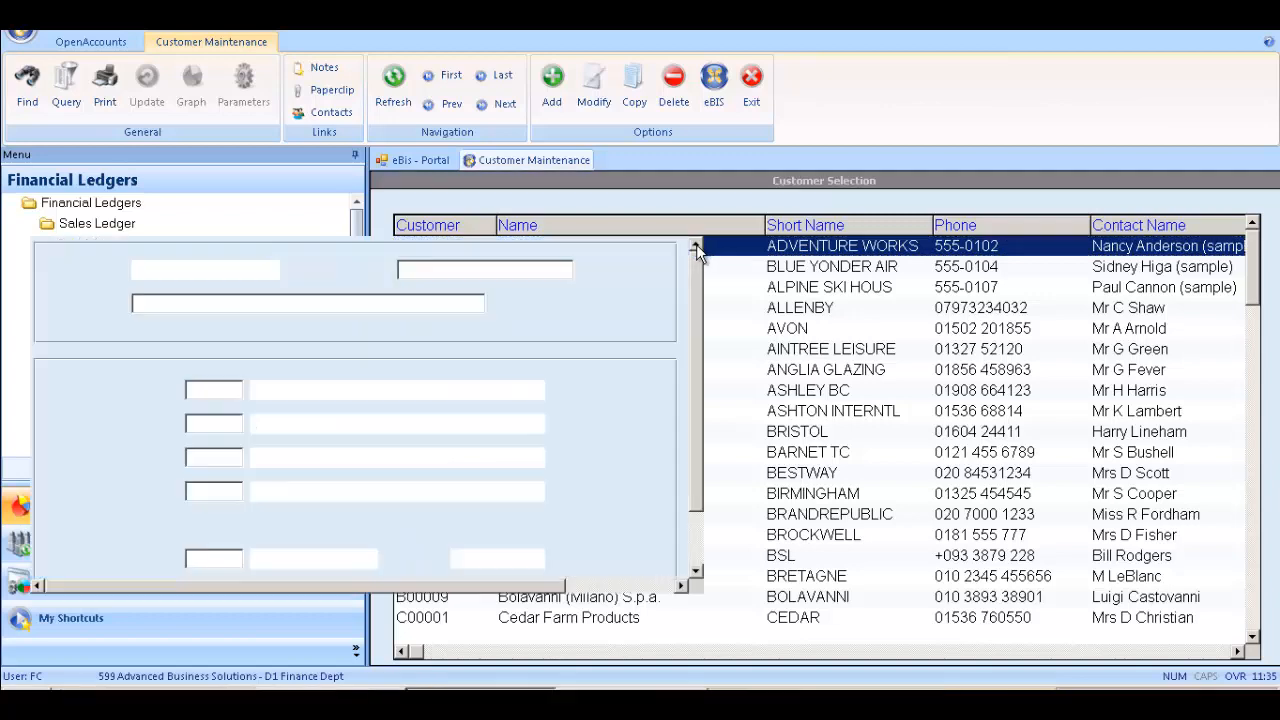
pyautogui.doubleClick(842, 244)
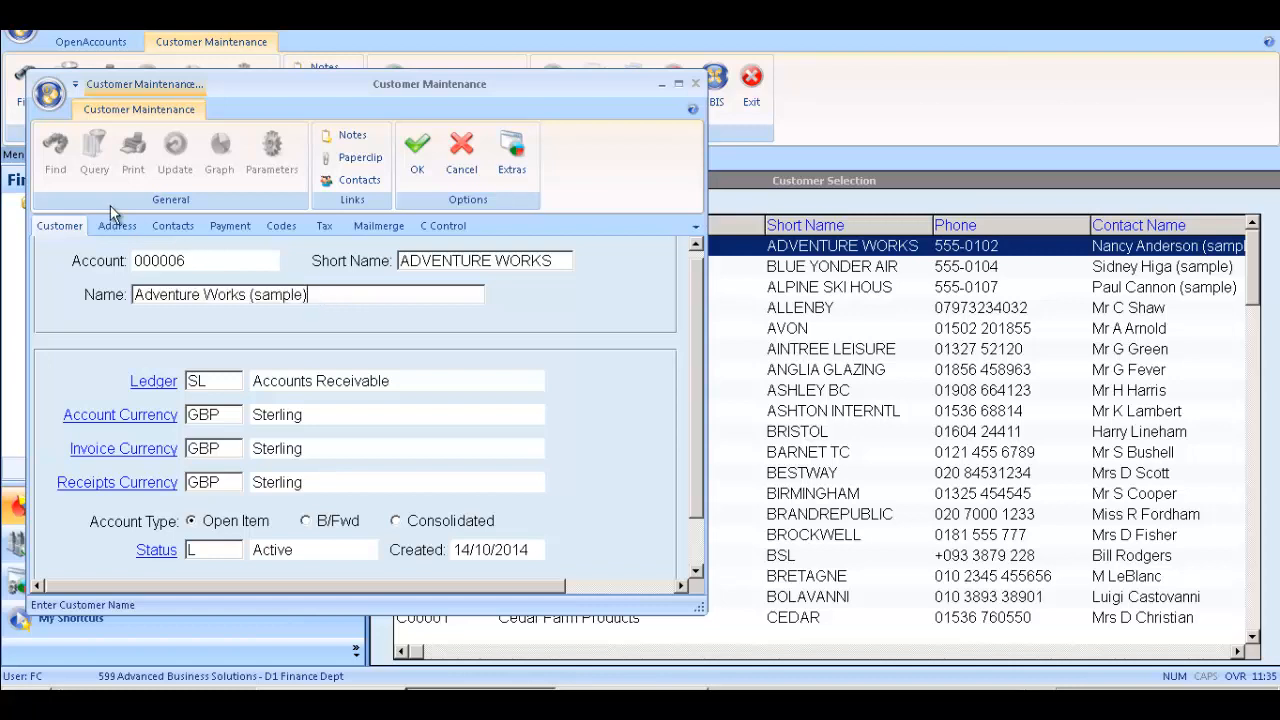
pyautogui.click(116, 224)
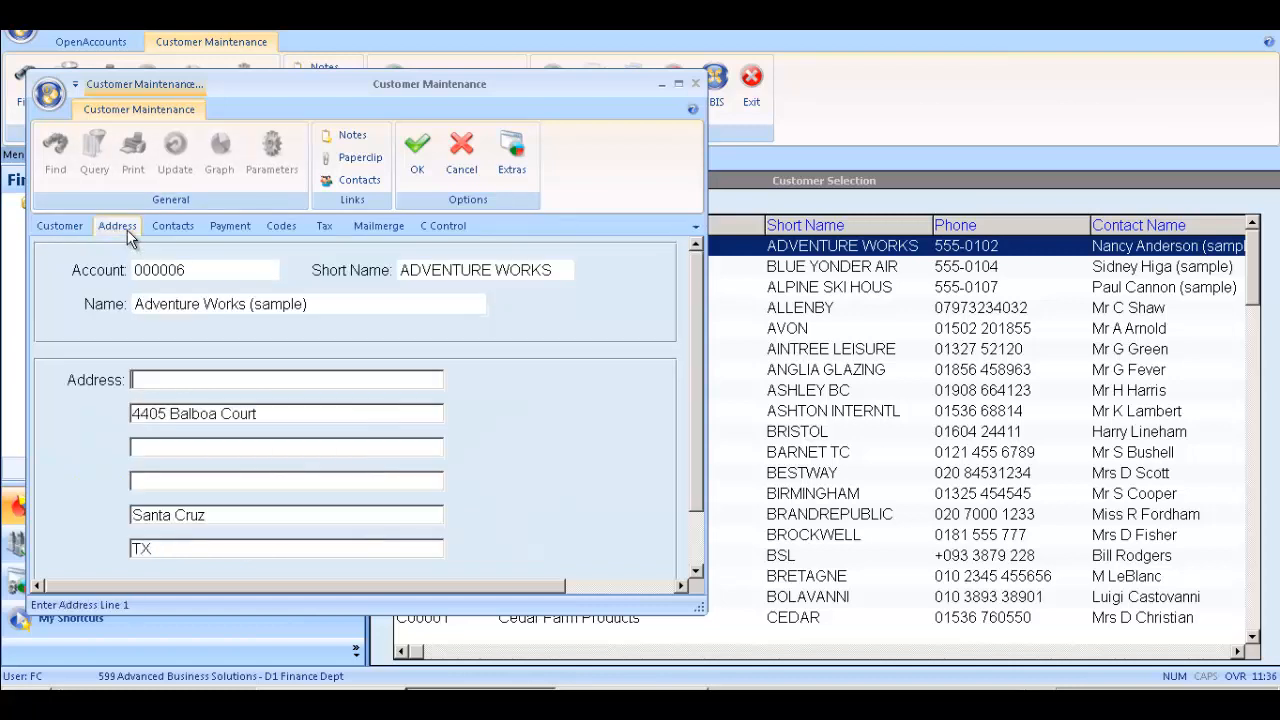
pyautogui.click(172, 224)
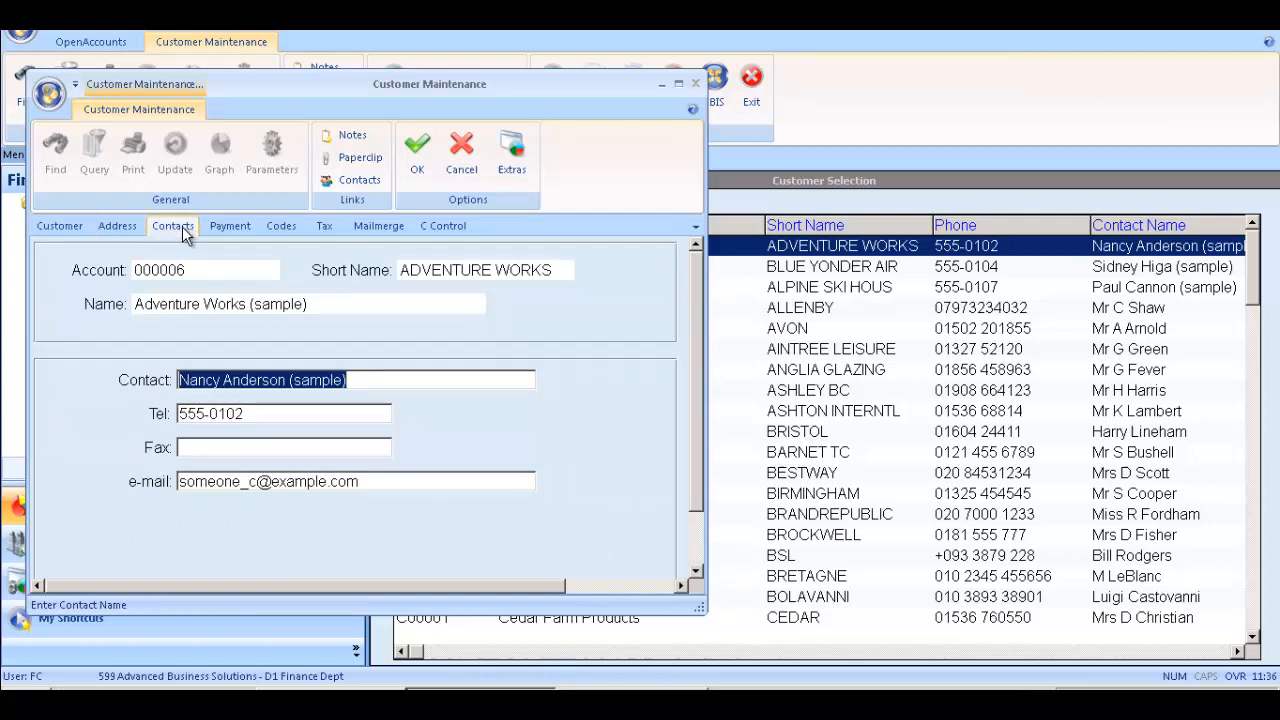
pyautogui.moveTo(184, 236)
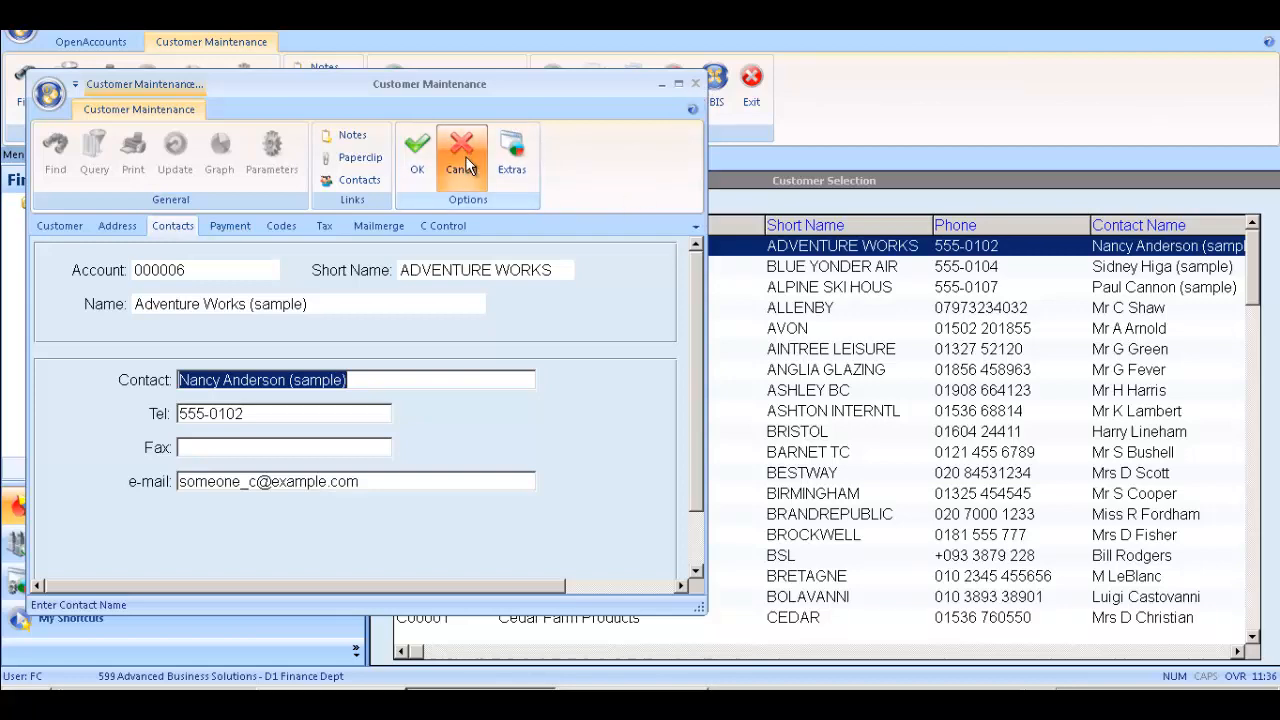
pyautogui.click(460, 150)
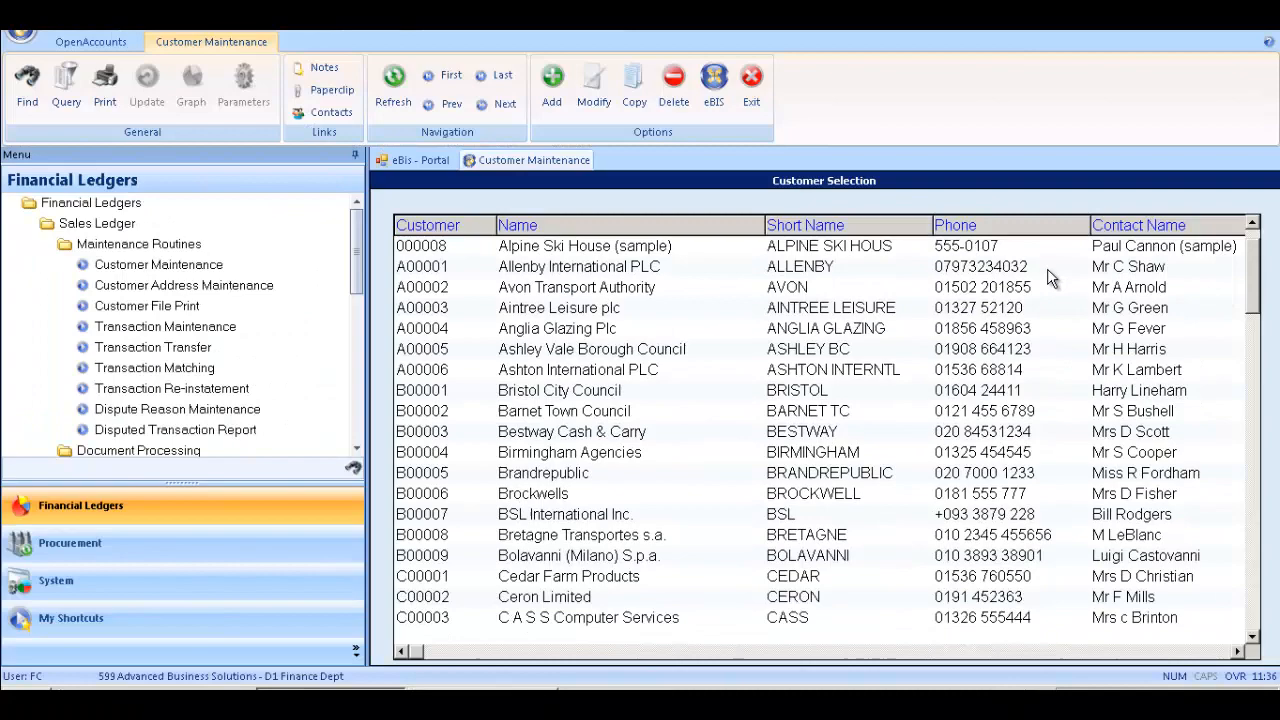
pyautogui.moveTo(1060, 492)
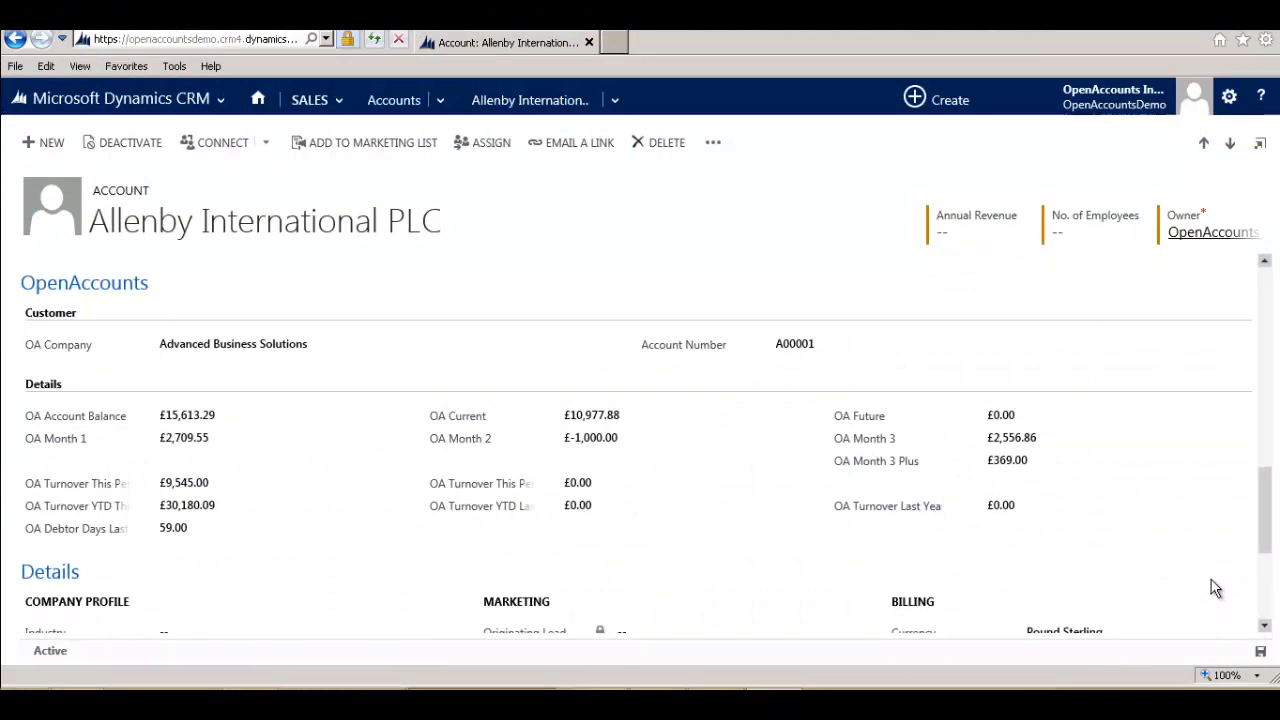
pyautogui.moveTo(808, 474)
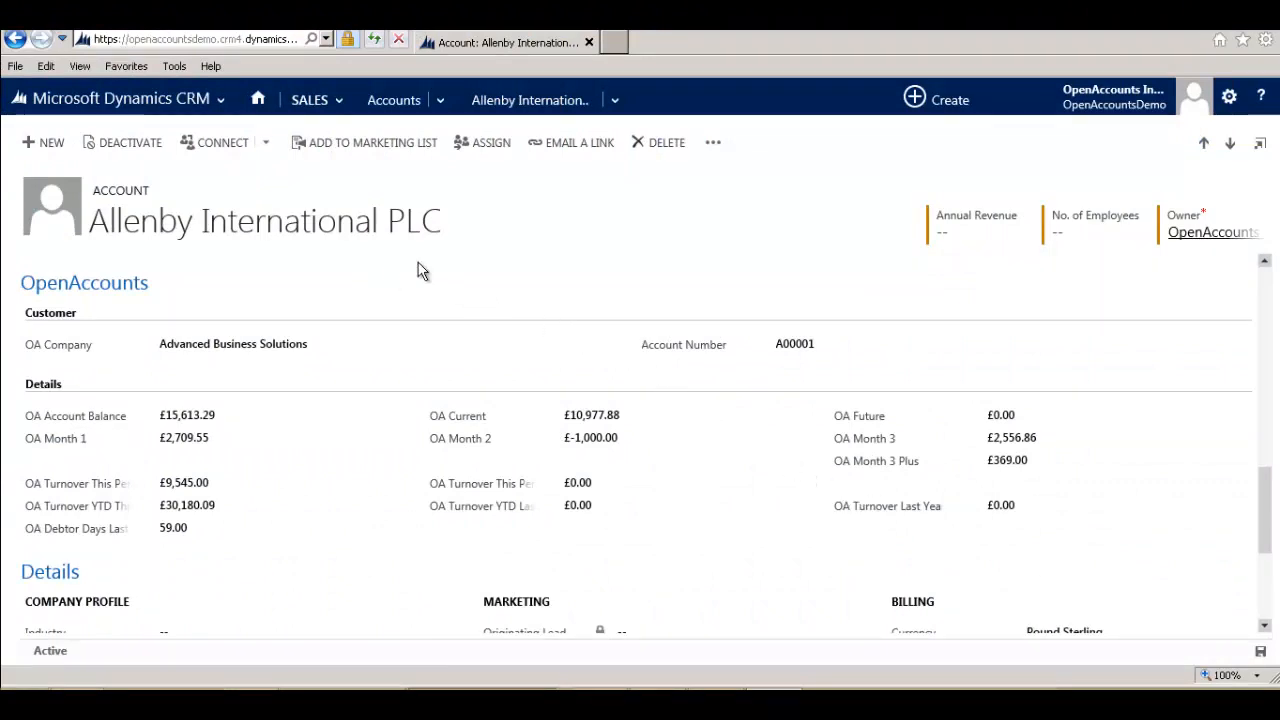
pyautogui.moveTo(788, 358)
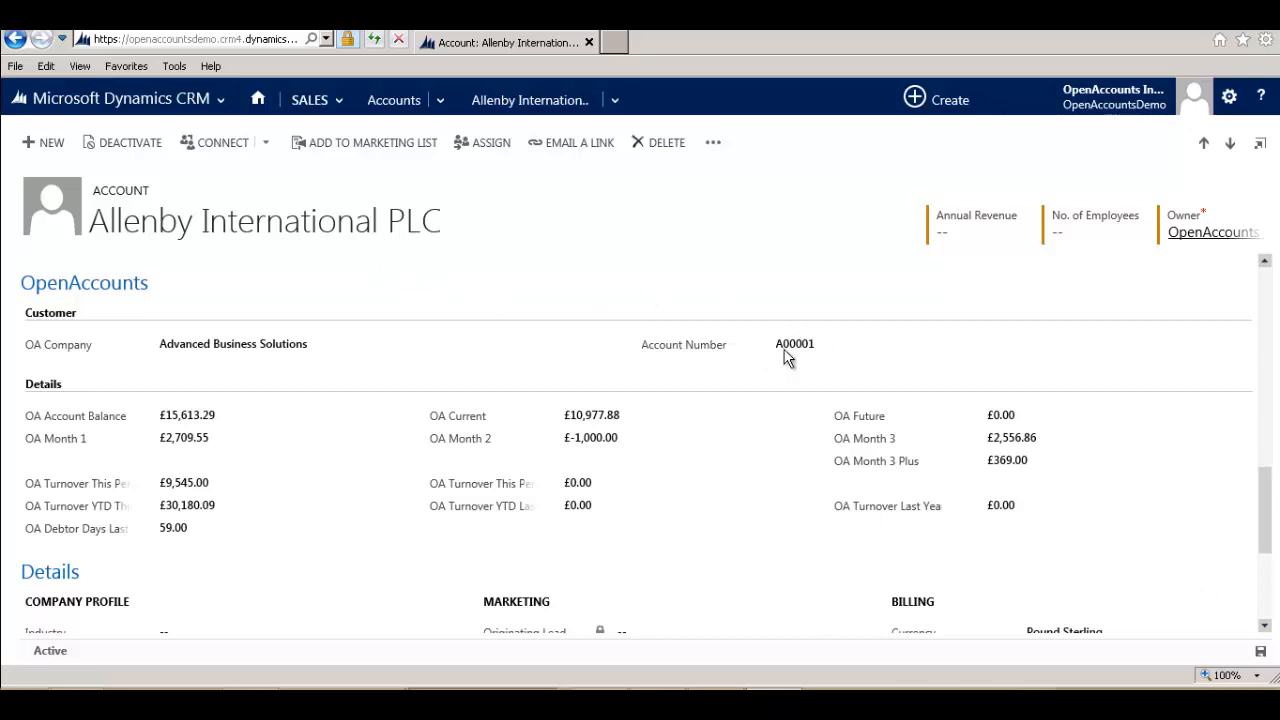
pyautogui.moveTo(696, 414)
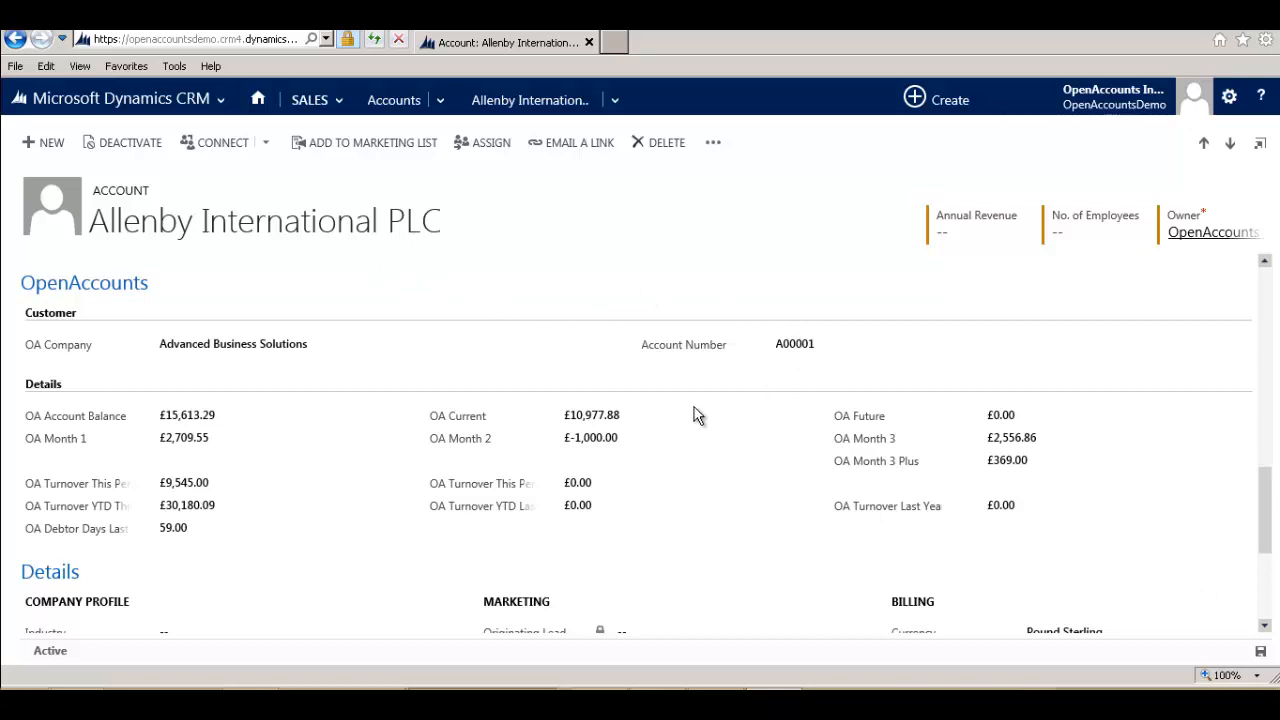
pyautogui.moveTo(240, 456)
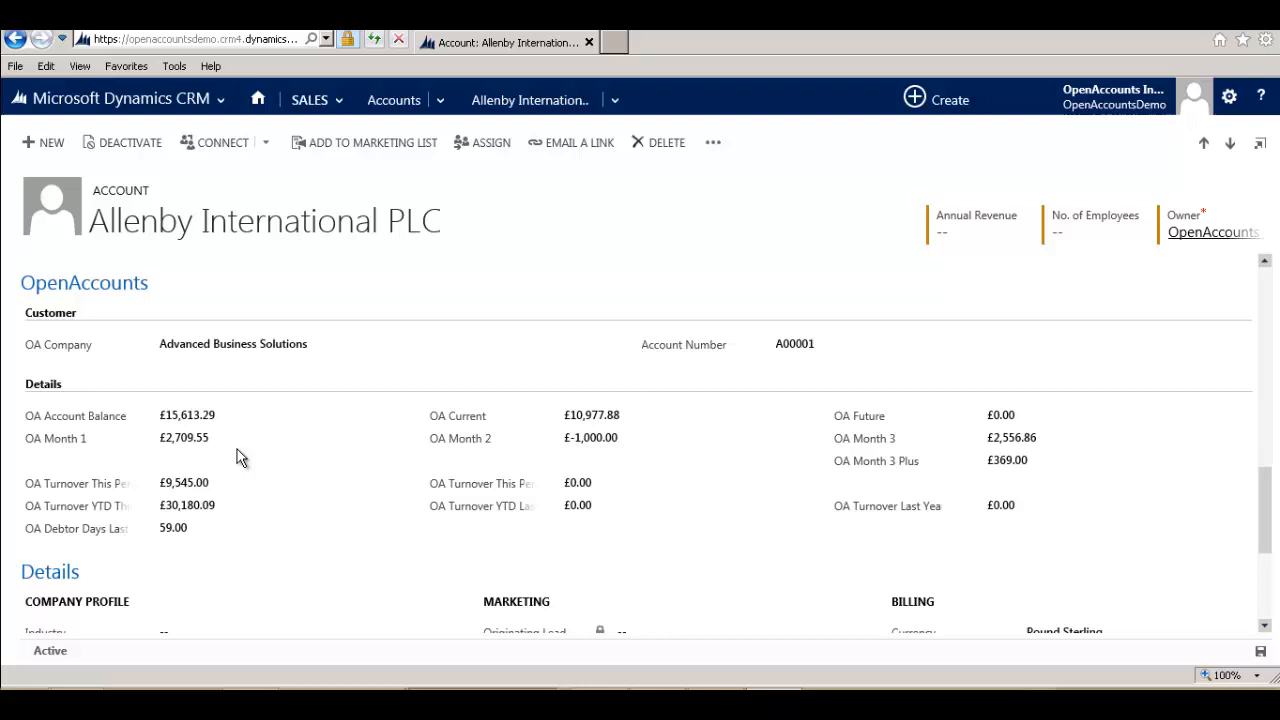
pyautogui.moveTo(272, 532)
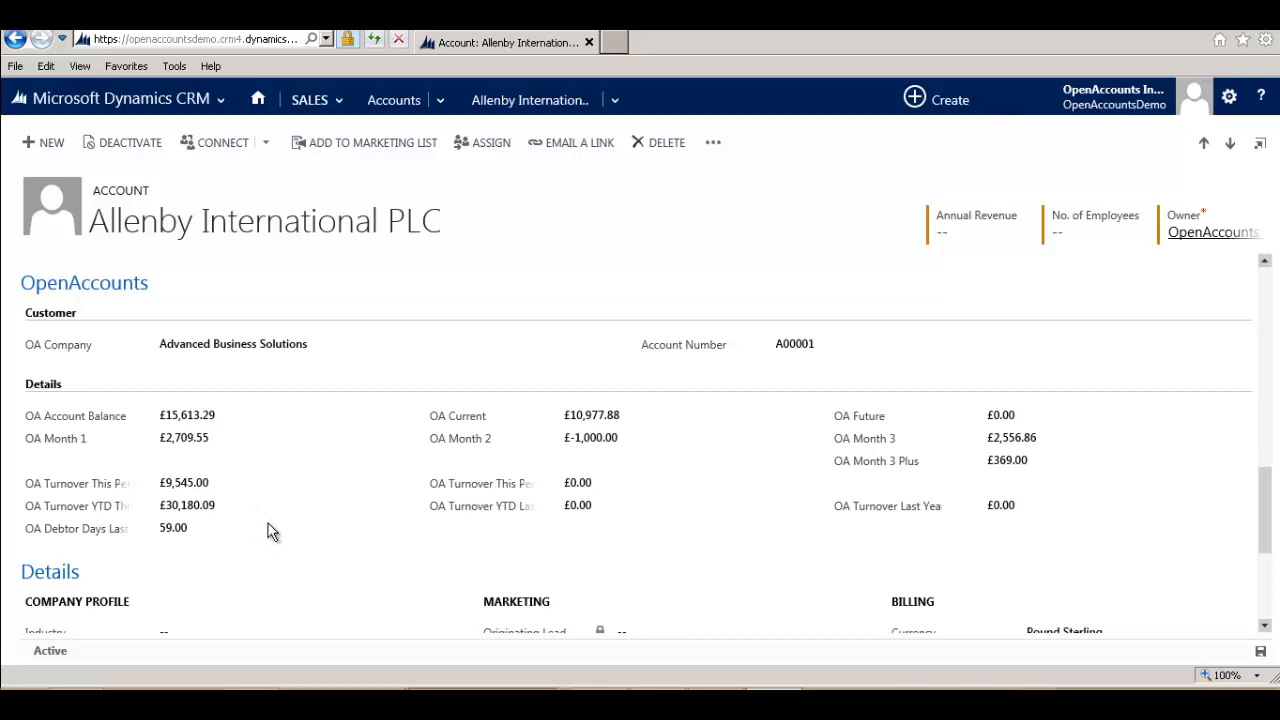
pyautogui.moveTo(290, 456)
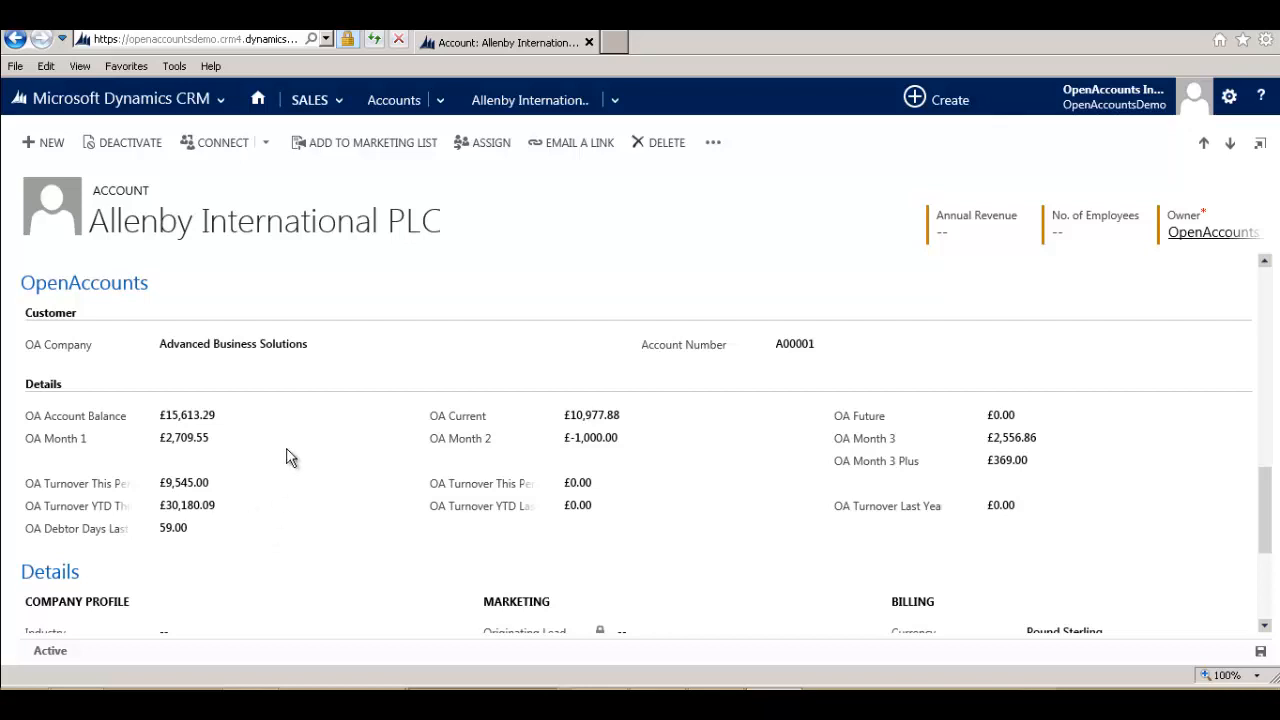
pyautogui.moveTo(392, 100)
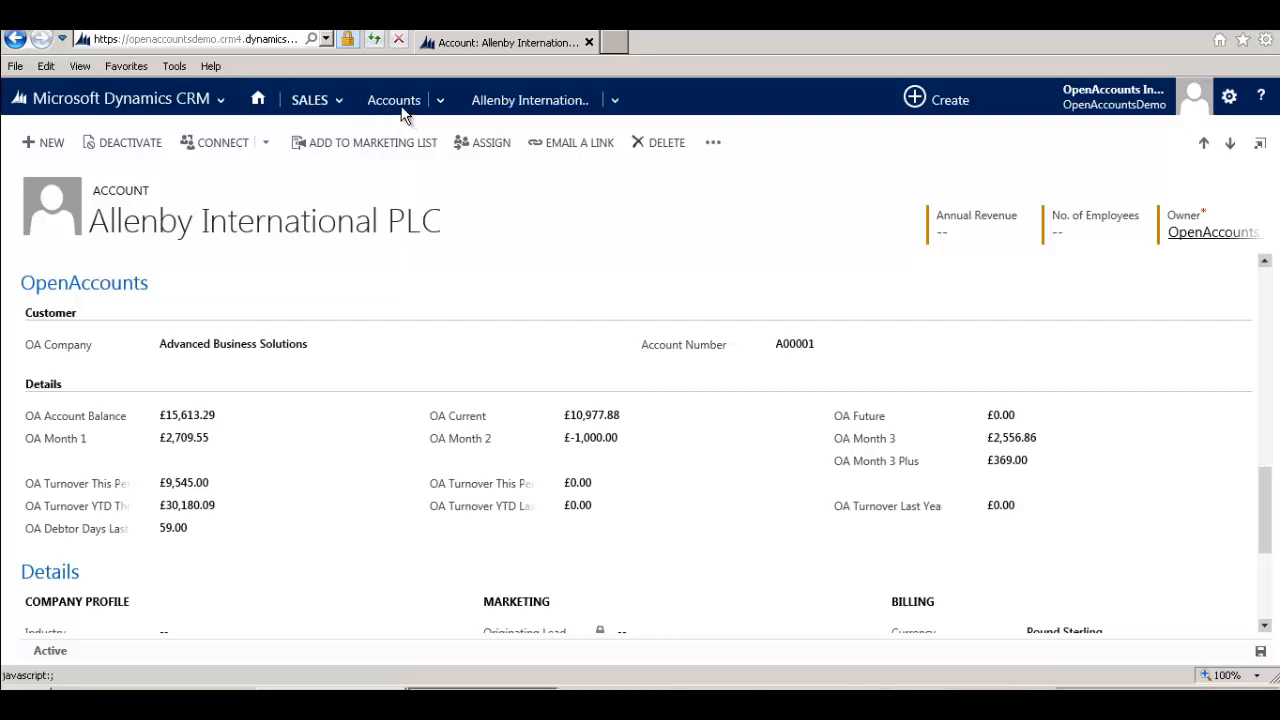
# - Go back to the OpenAccounts Records account list and review its balance and turnover columns
pyautogui.click(394, 100)
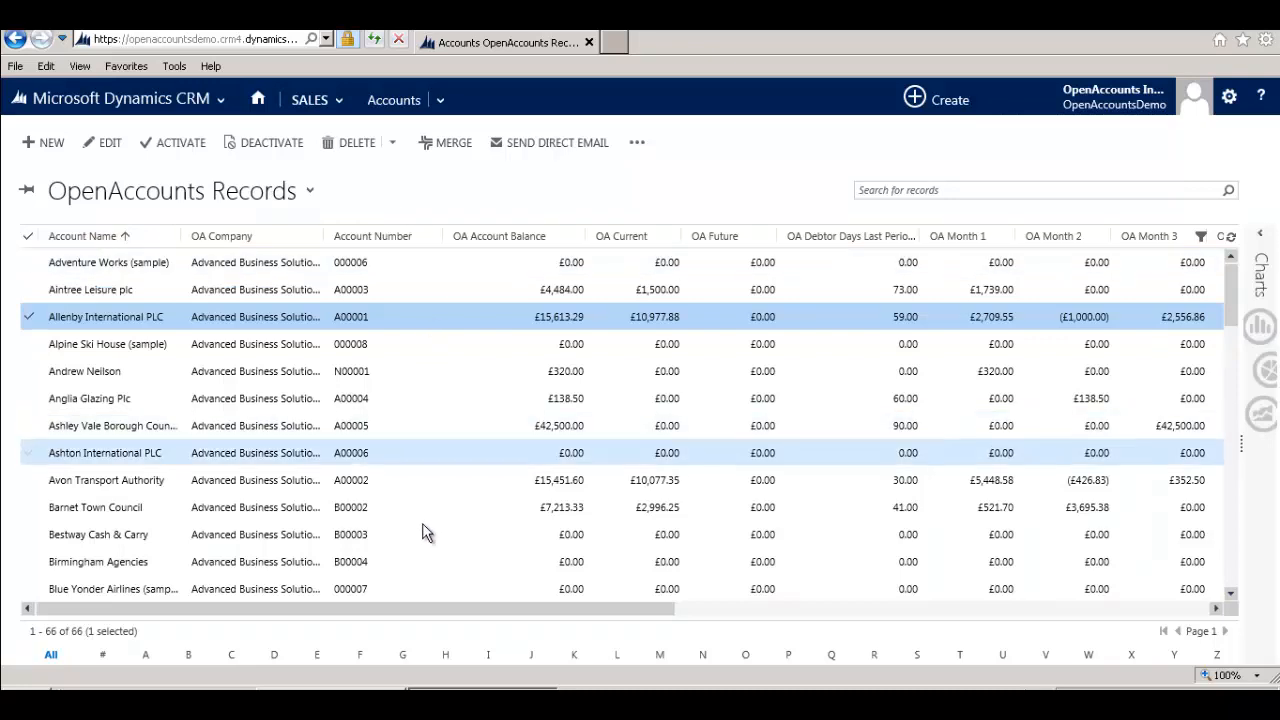
pyautogui.hscroll(3)
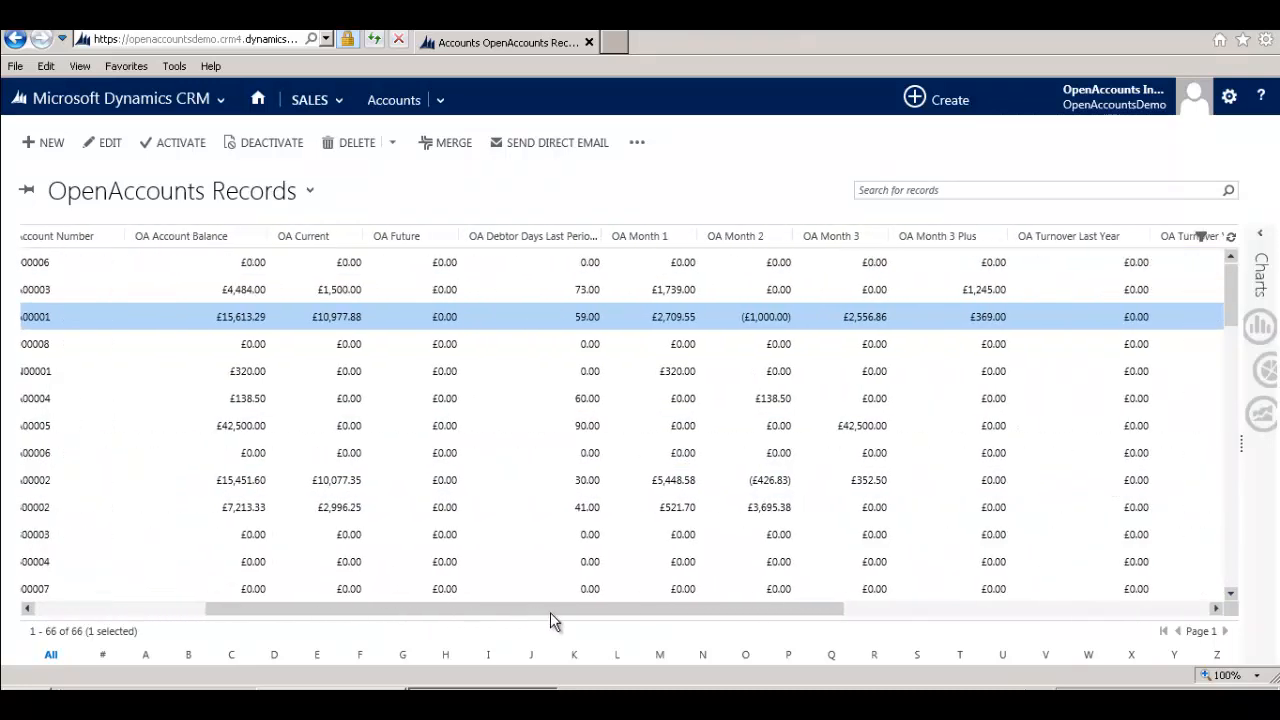
pyautogui.hscroll(-3)
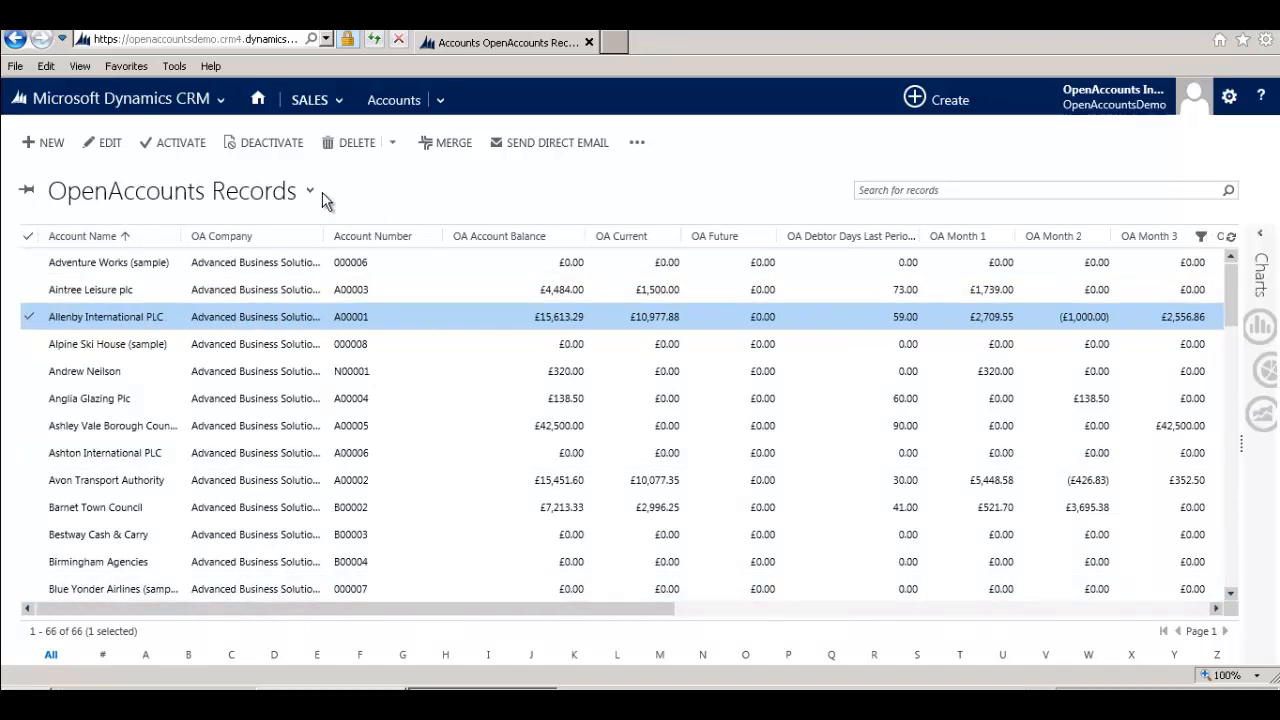
# - Change the accounts list to the OpenAccounts Debtors view showing 23 accounts with balances
pyautogui.click(310, 192)
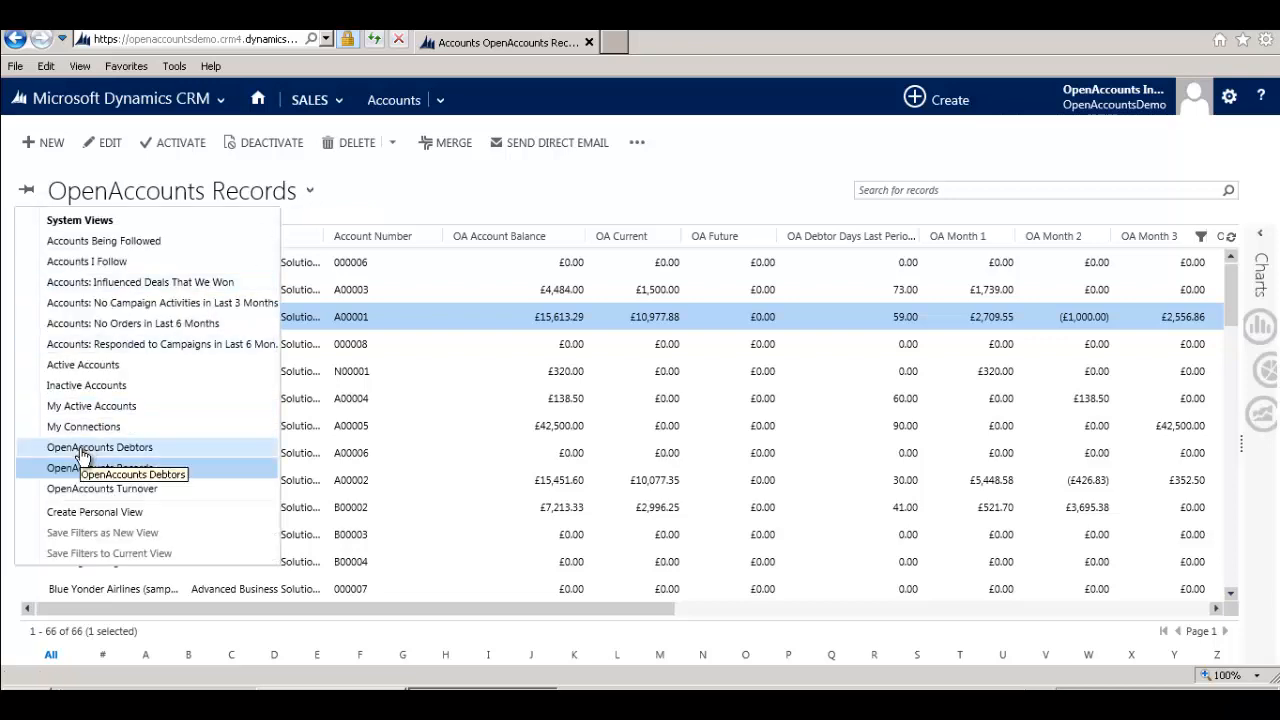
pyautogui.click(100, 448)
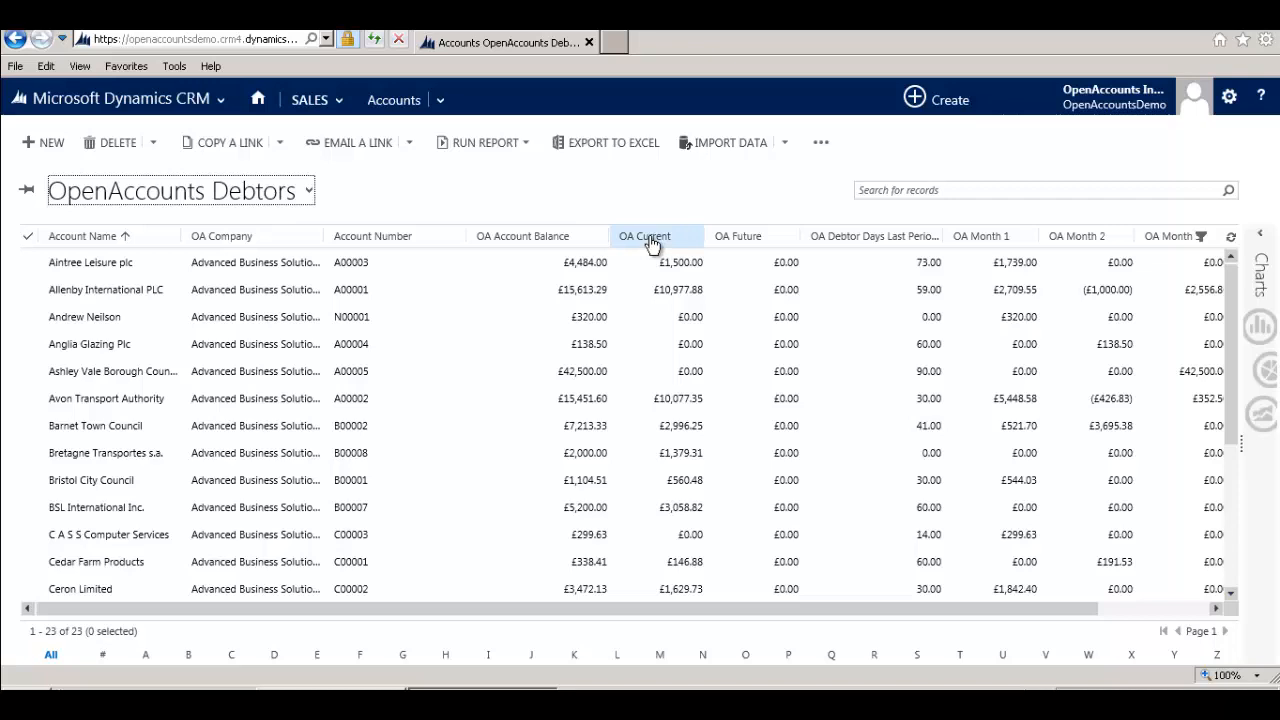
pyautogui.moveTo(312, 192)
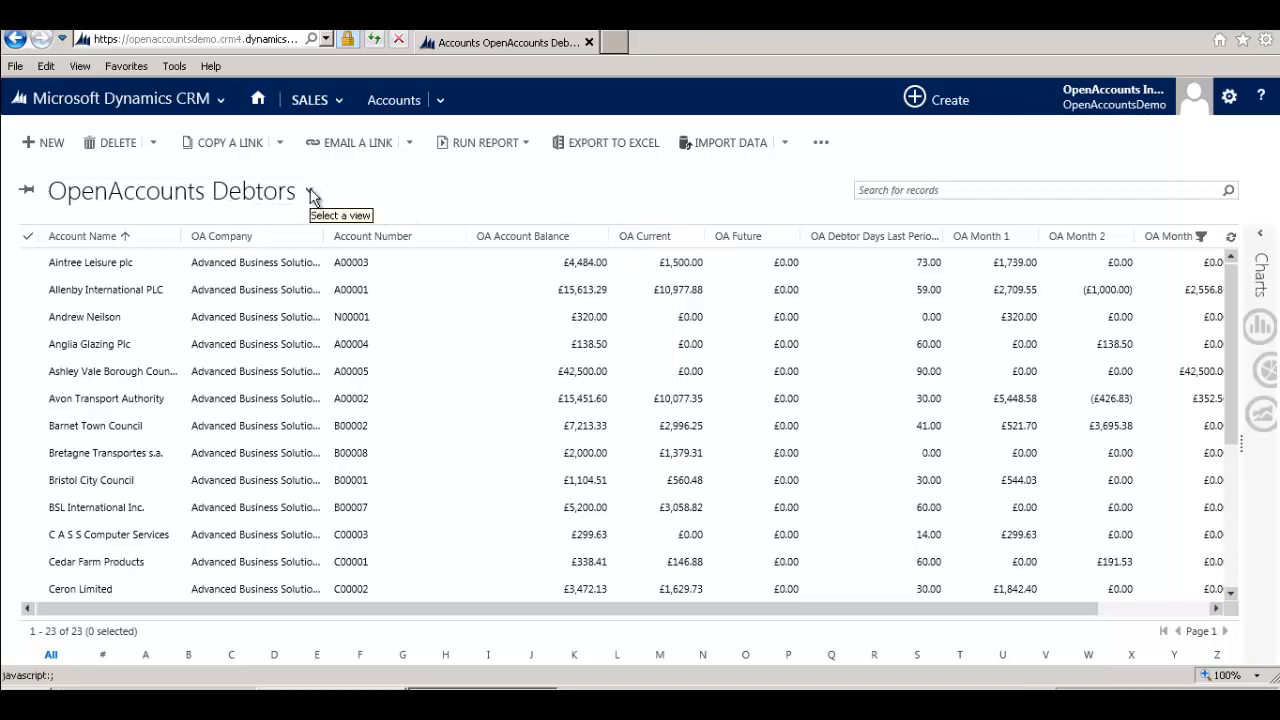
# - Change the accounts list to the OpenAccounts Turnover view with turnover figures for 23 accounts
pyautogui.click(308, 192)
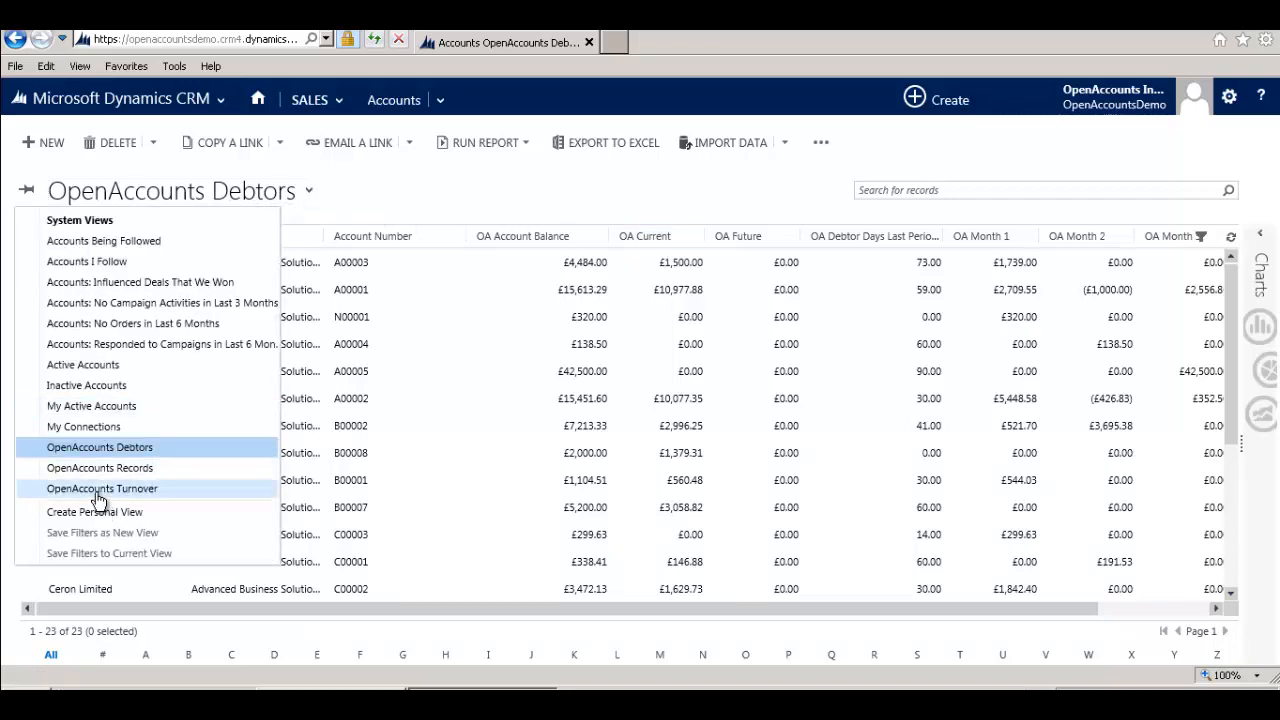
pyautogui.click(102, 488)
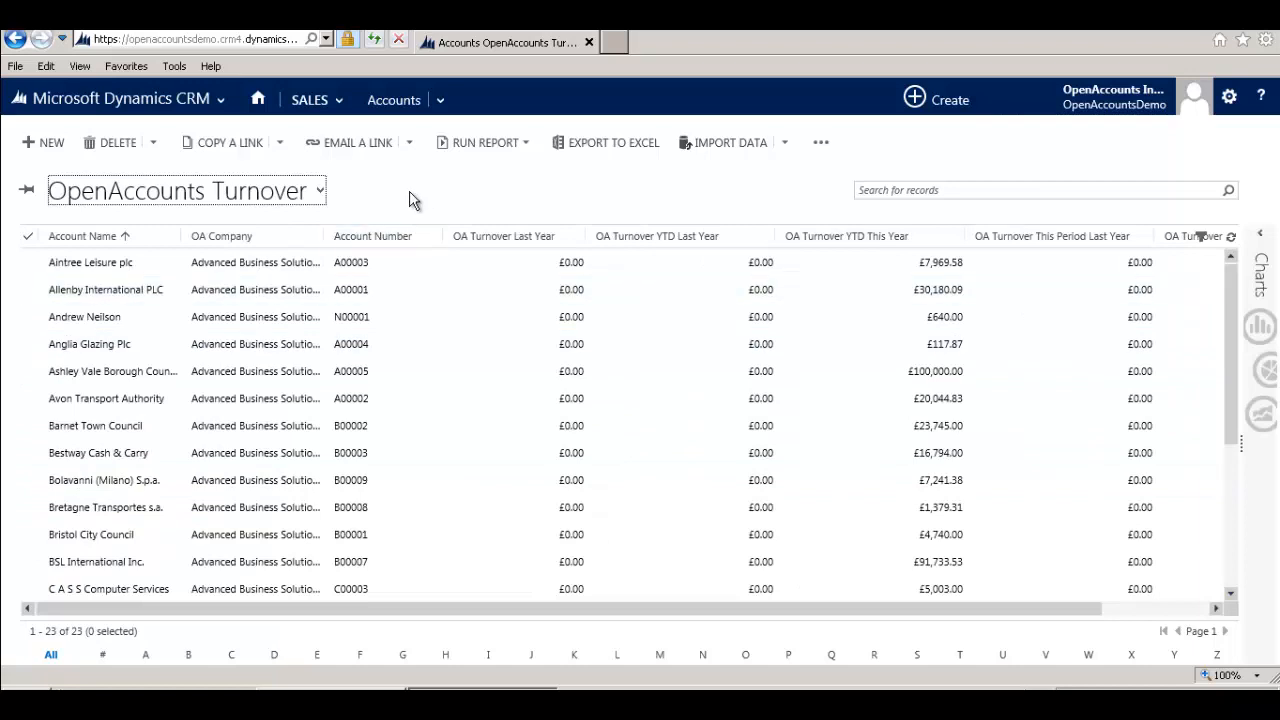
pyautogui.moveTo(424, 204)
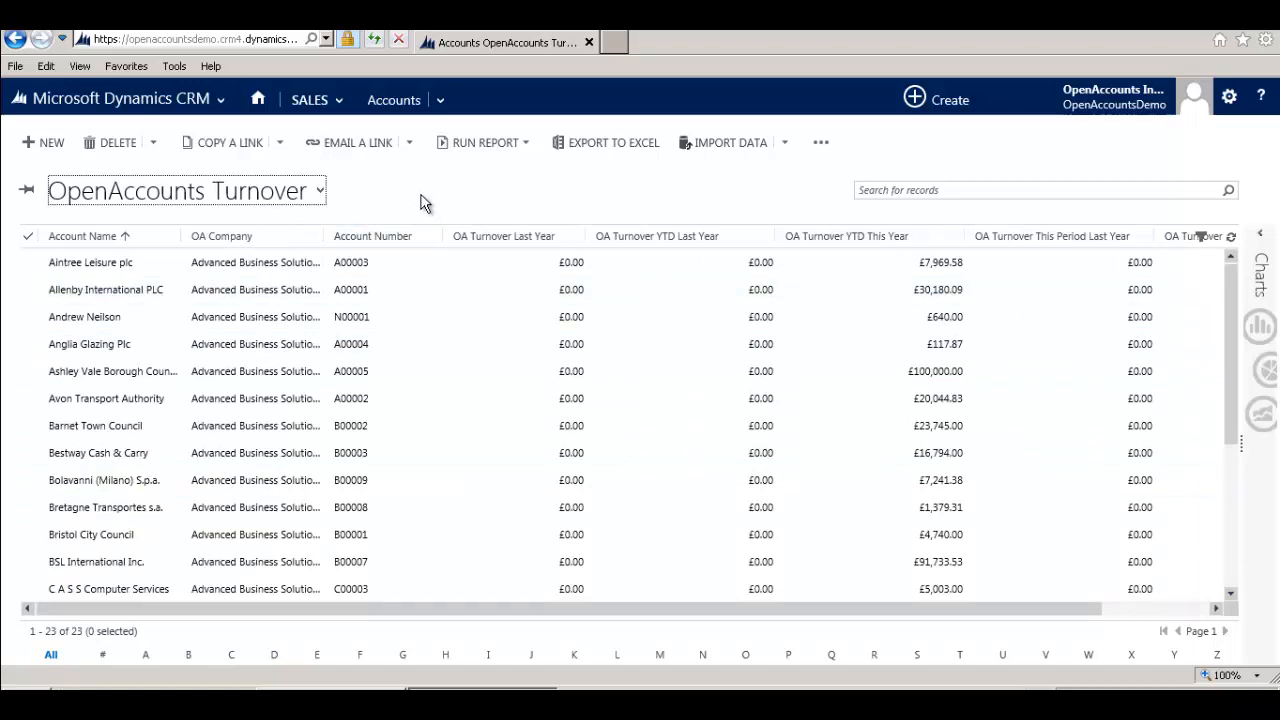
pyautogui.moveTo(748, 212)
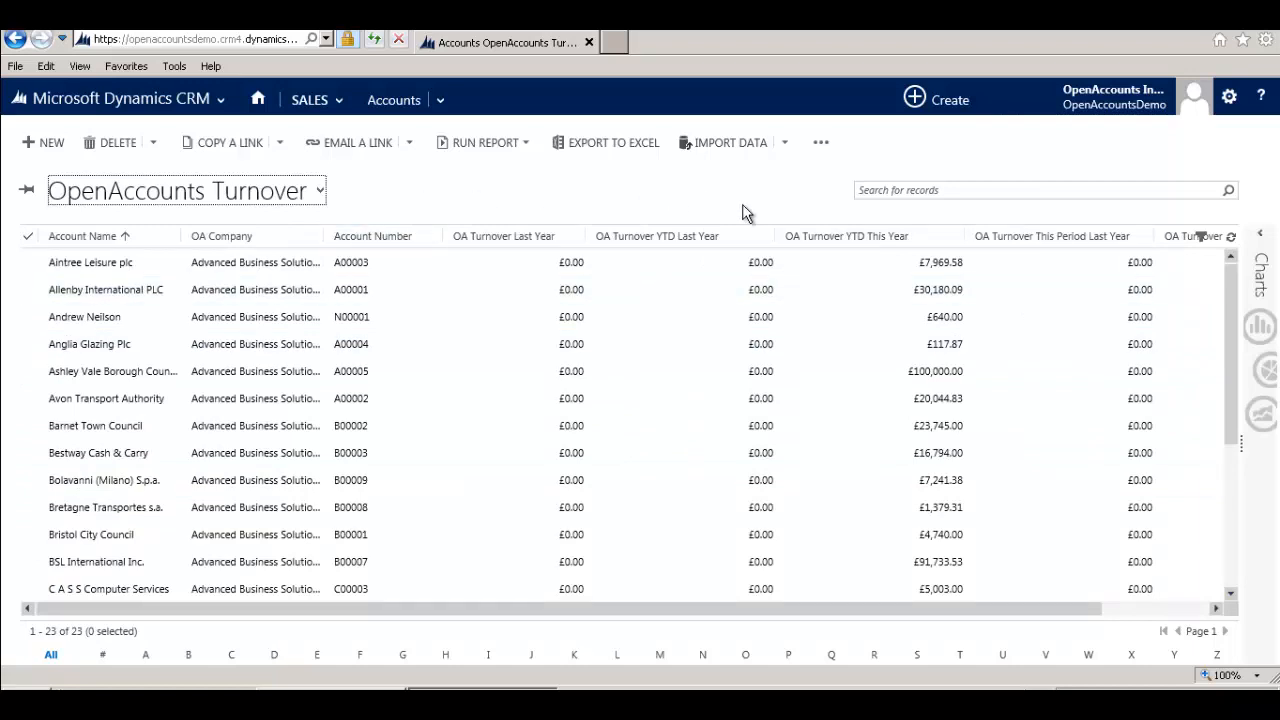
pyautogui.moveTo(848, 236)
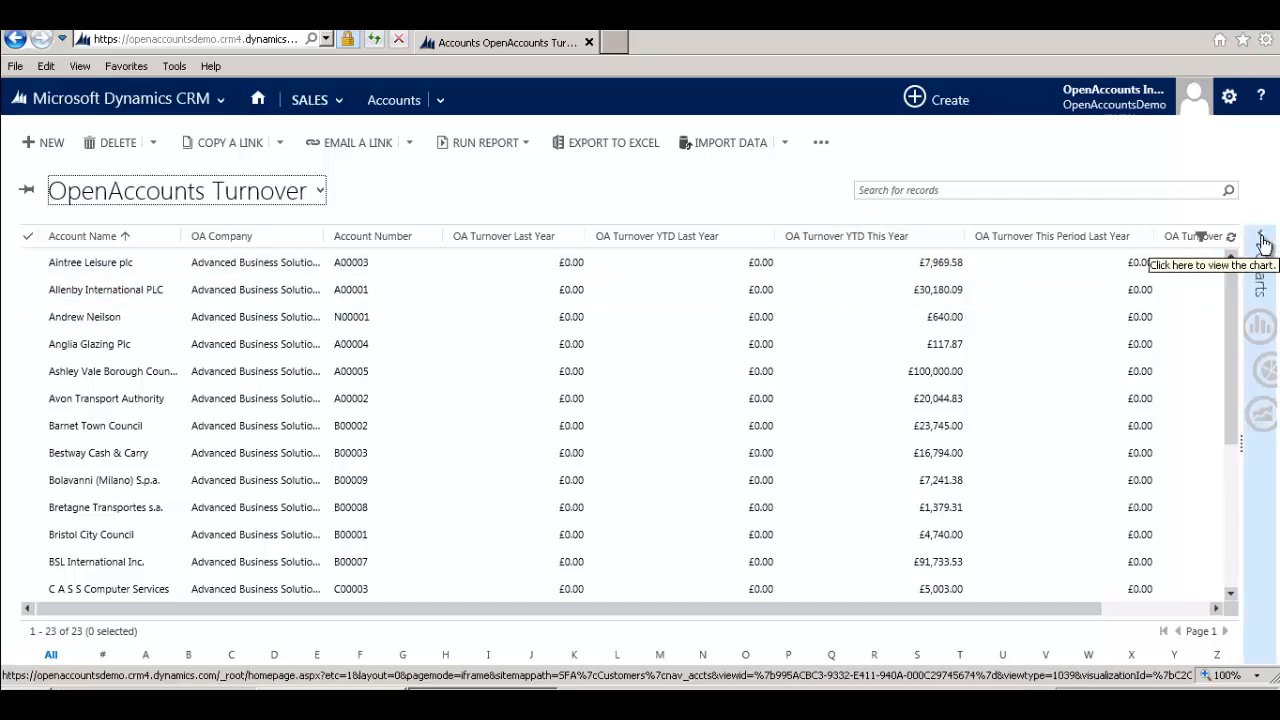
# - Display the Top 5 Turnover This Period chart next to the OpenAccounts Turnover list
pyautogui.click(1264, 240)
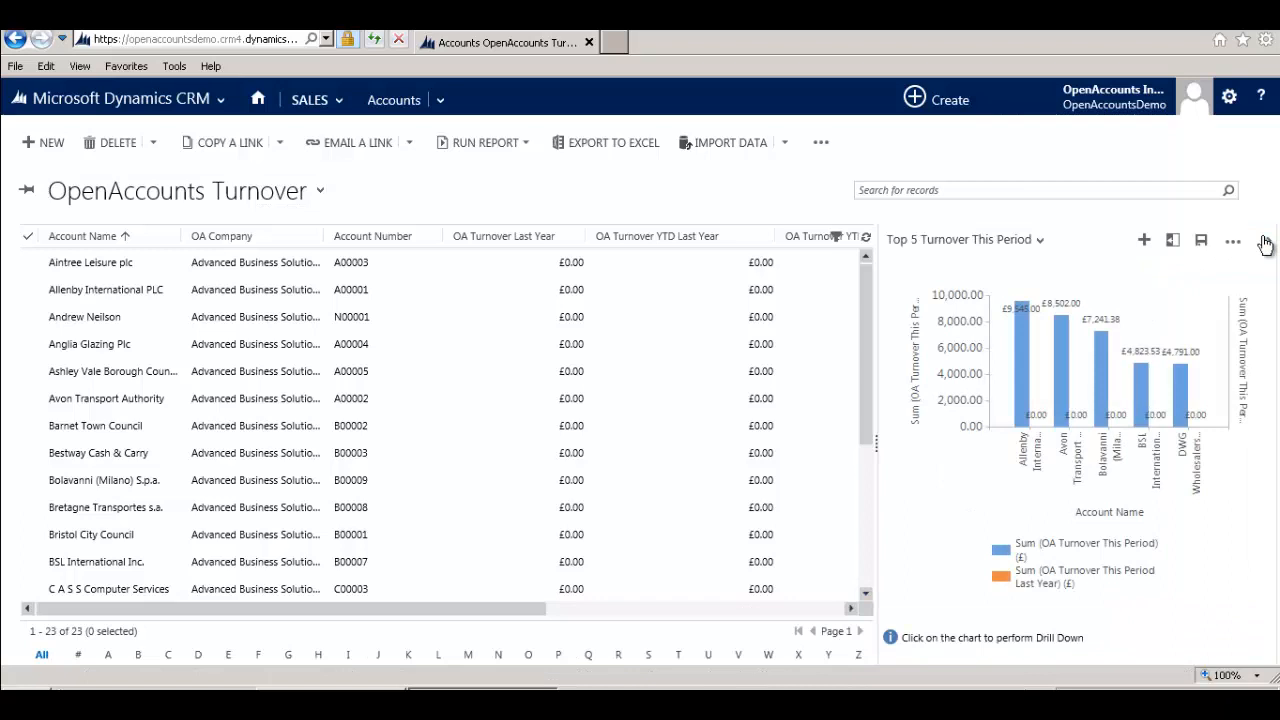
pyautogui.moveTo(958, 472)
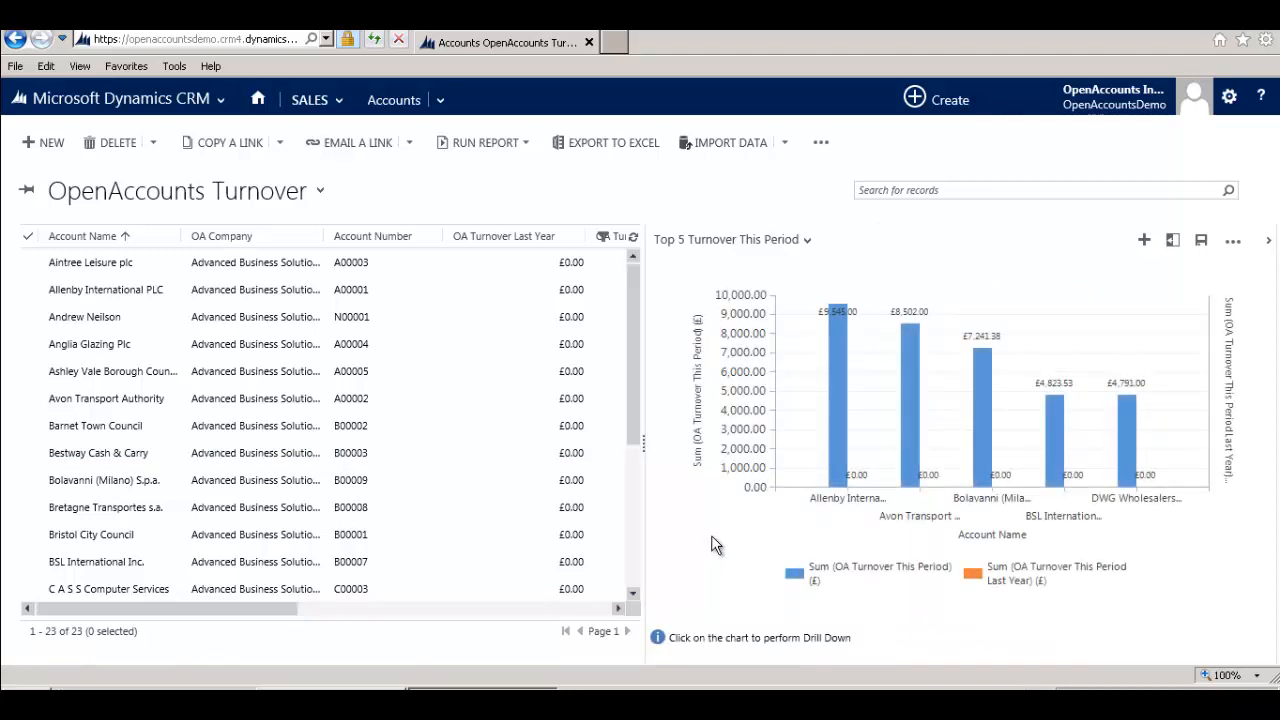
pyautogui.moveTo(724, 548)
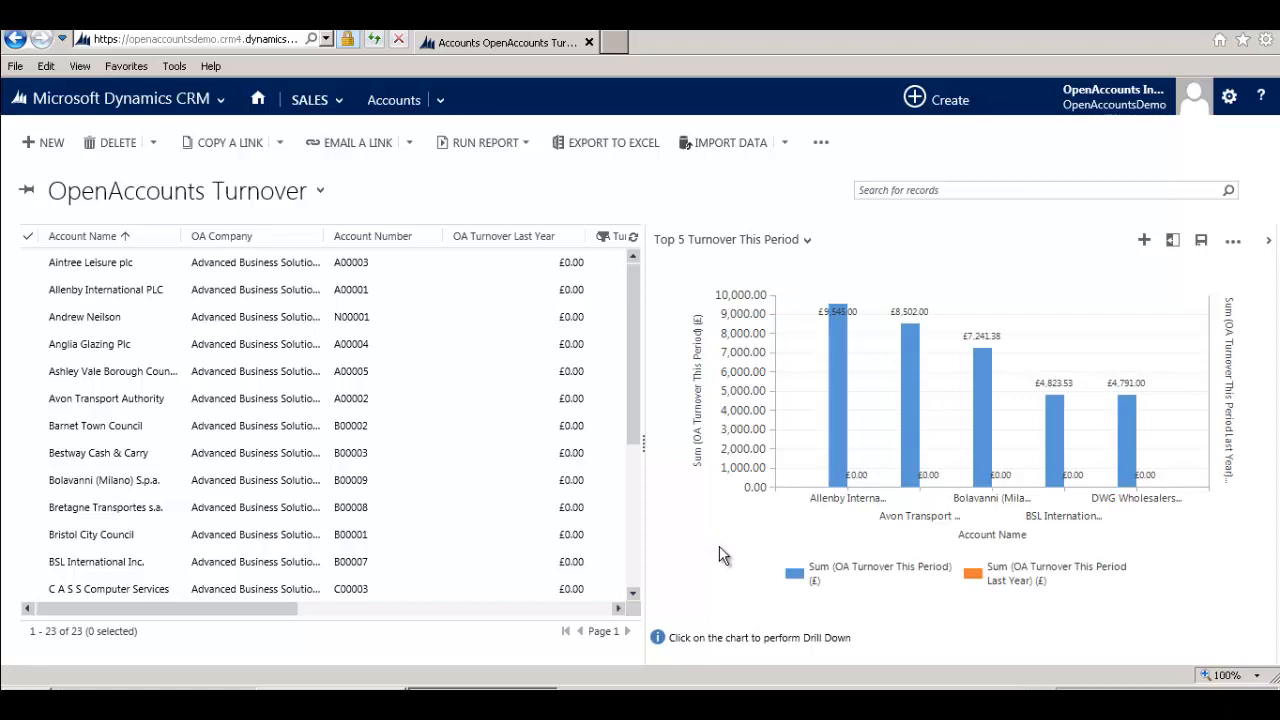
pyautogui.click(104, 398)
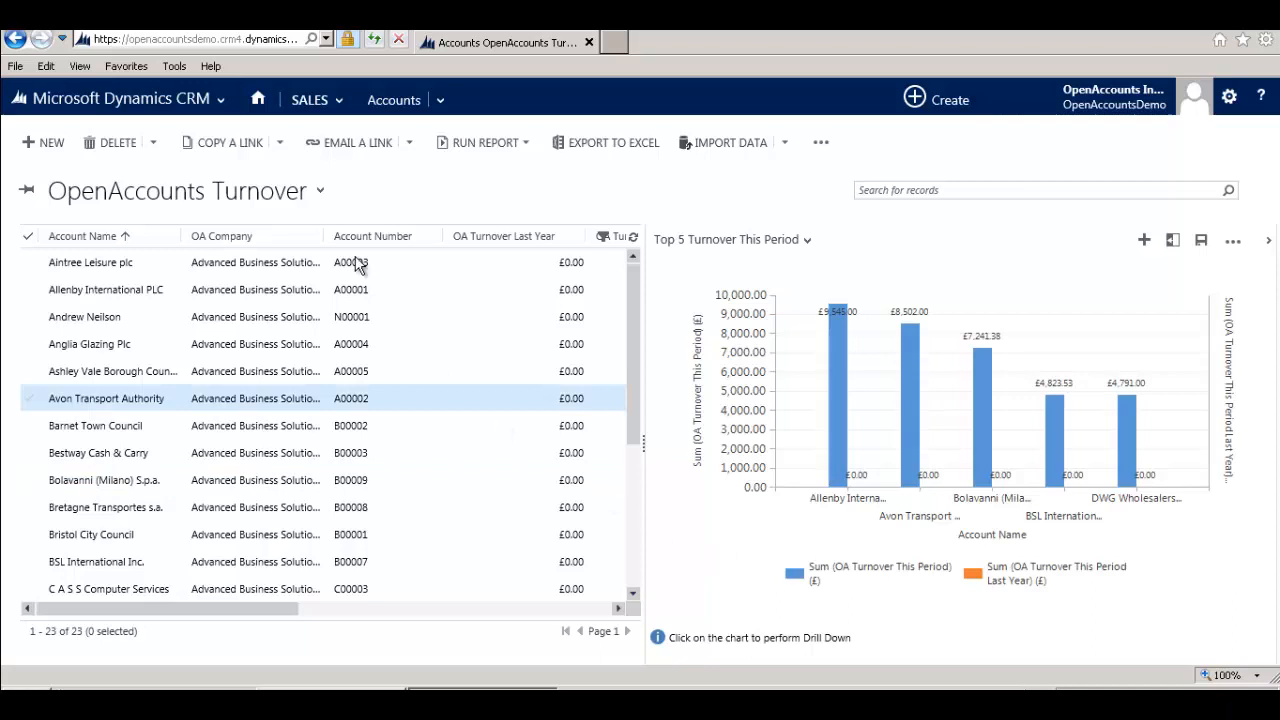
# - Load the OpenAccounts Debtor Dashboard with account balance and debtor days by owner charts
pyautogui.click(258, 100)
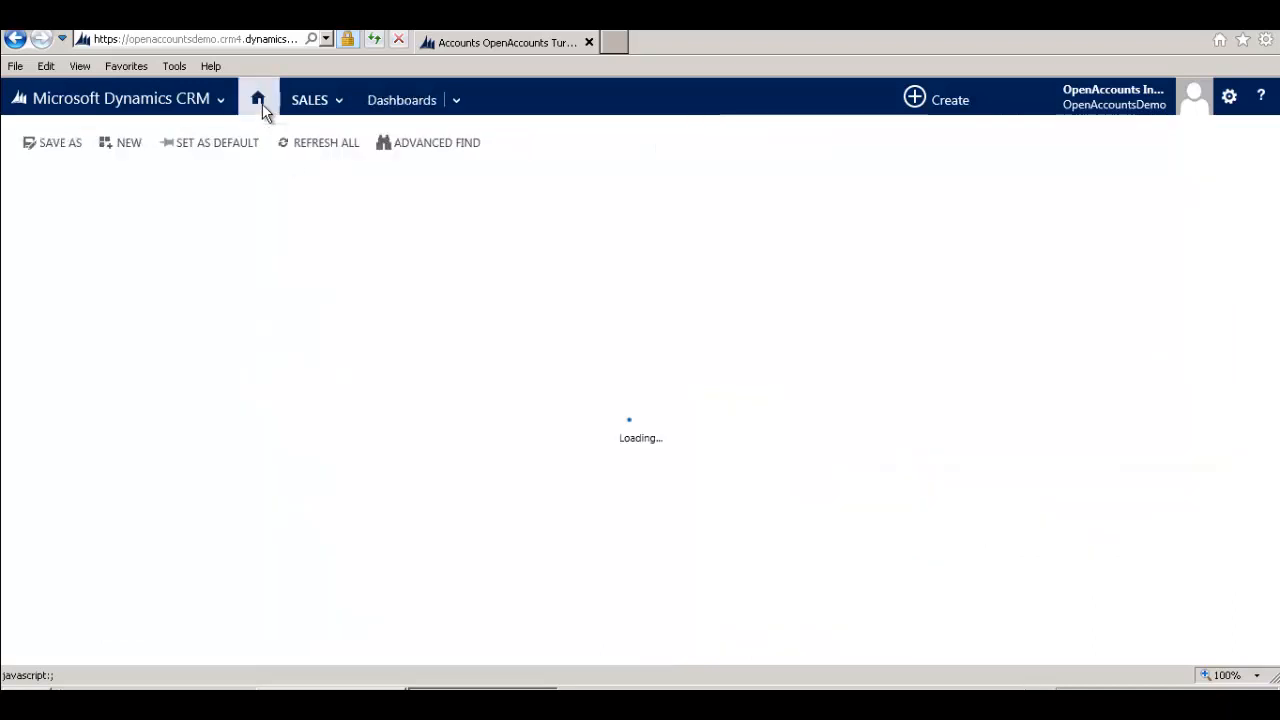
pyautogui.click(258, 98)
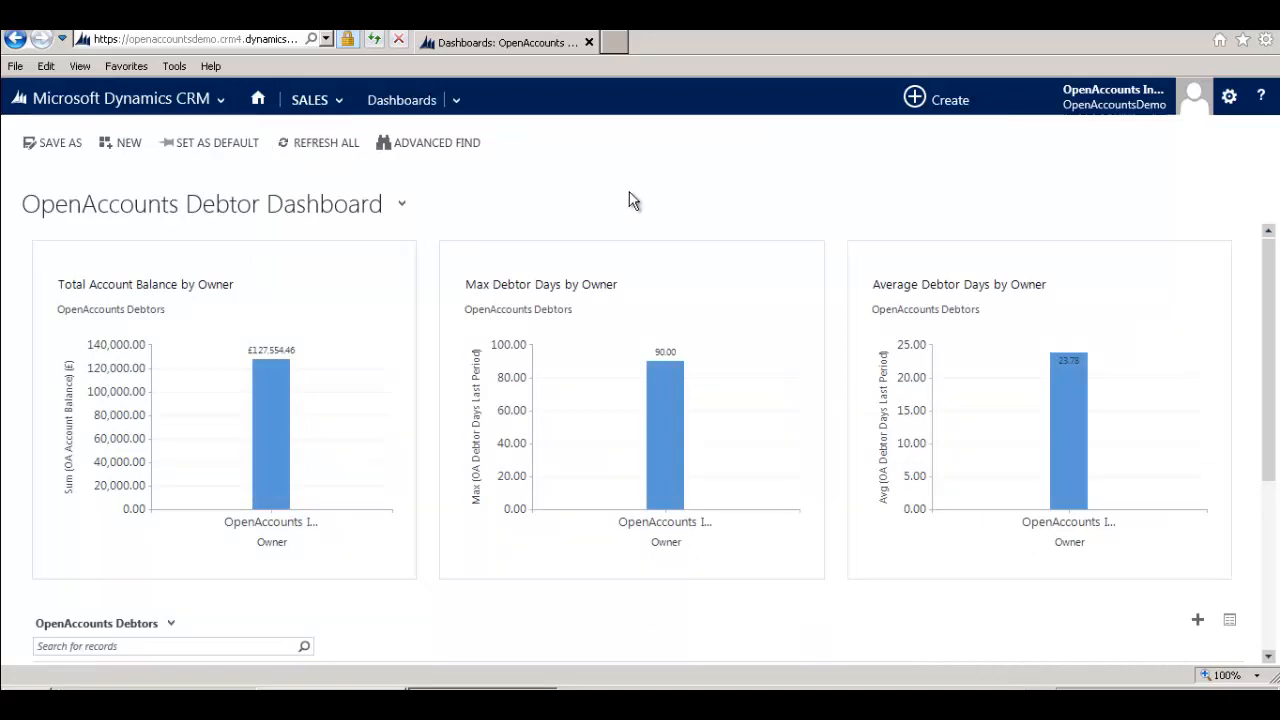
pyautogui.moveTo(756, 200)
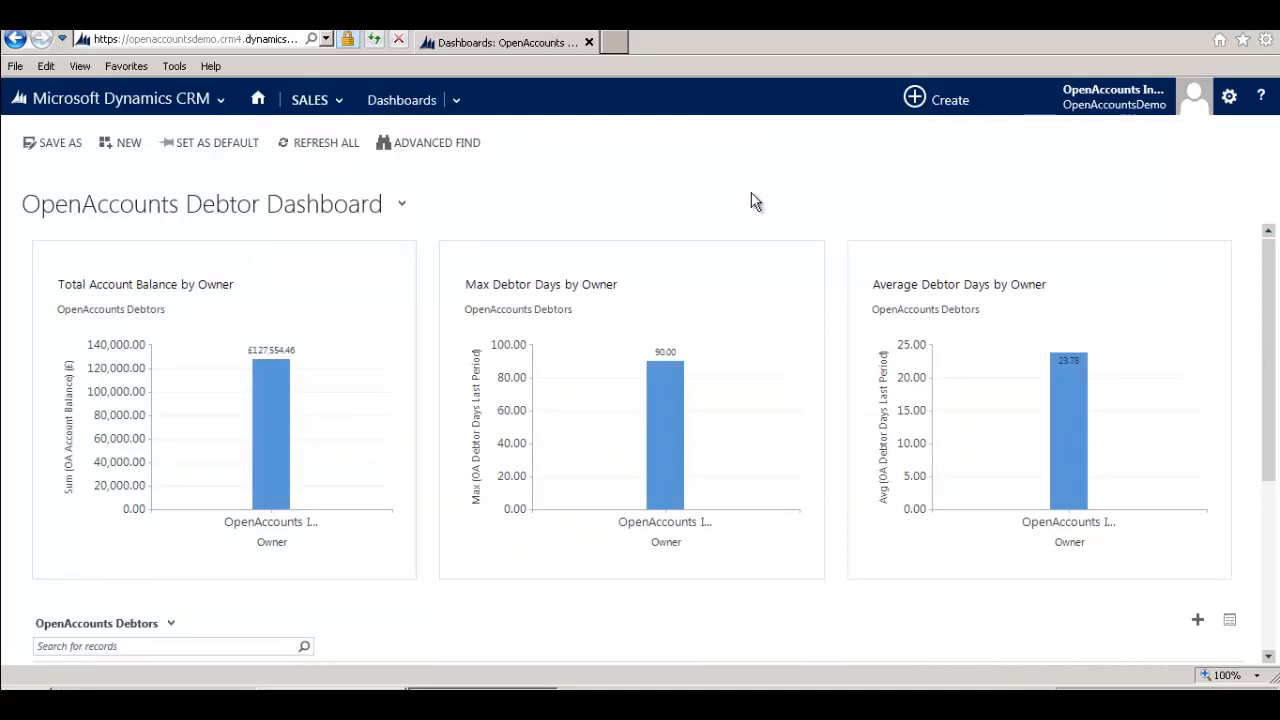
pyautogui.moveTo(1252, 264)
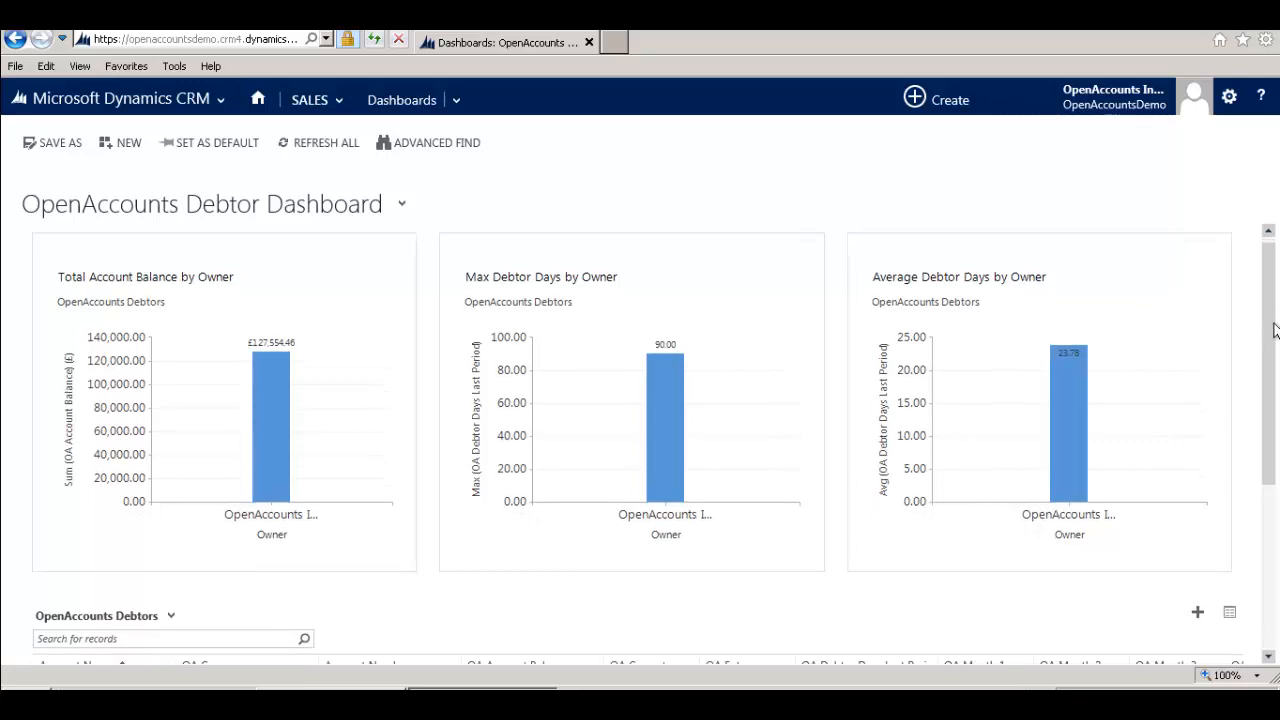
pyautogui.scroll(-3)
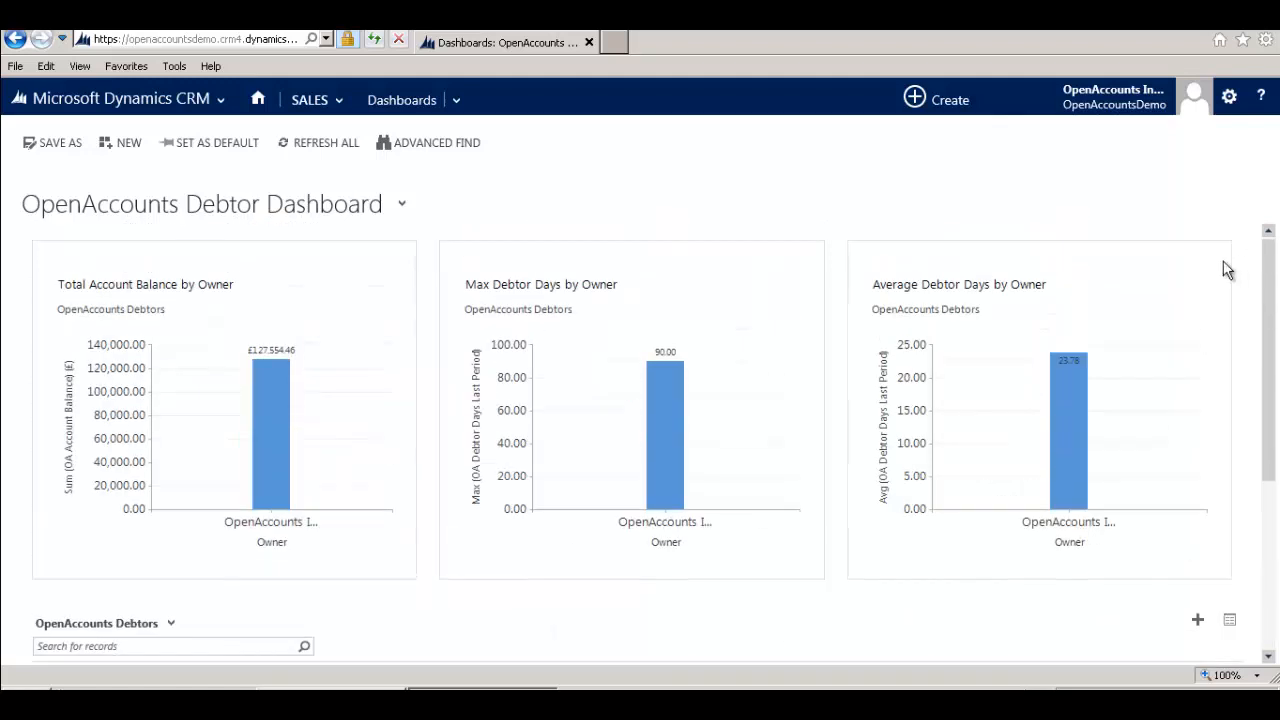
pyautogui.moveTo(528, 240)
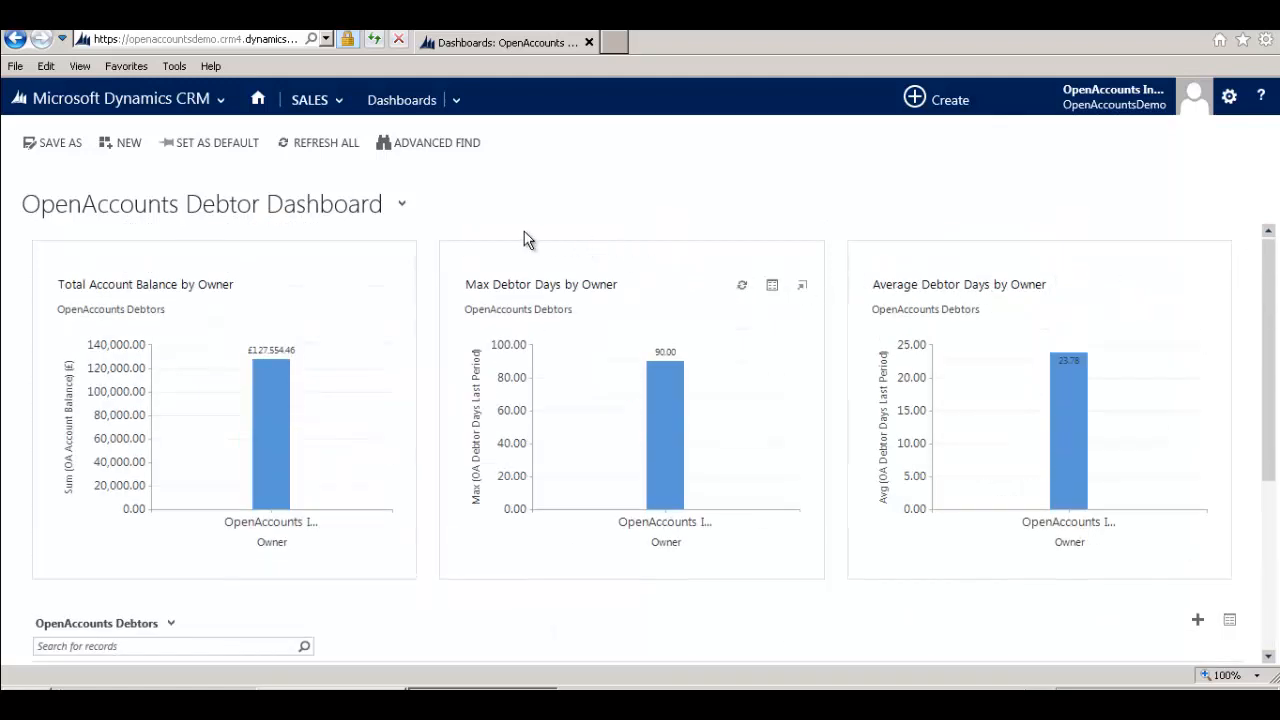
pyautogui.moveTo(402, 204)
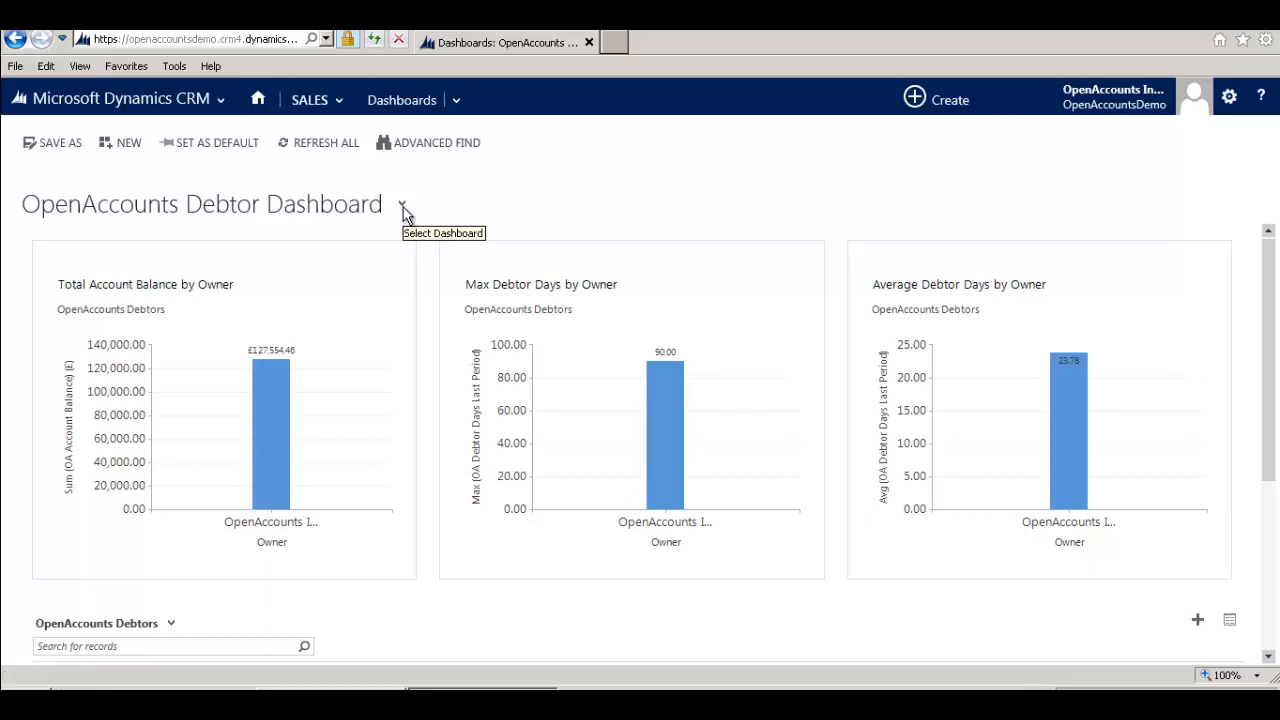
# - Select the OpenAccounts Turnover Dashboard and bring its Top 5 turnover charts into view
pyautogui.click(402, 204)
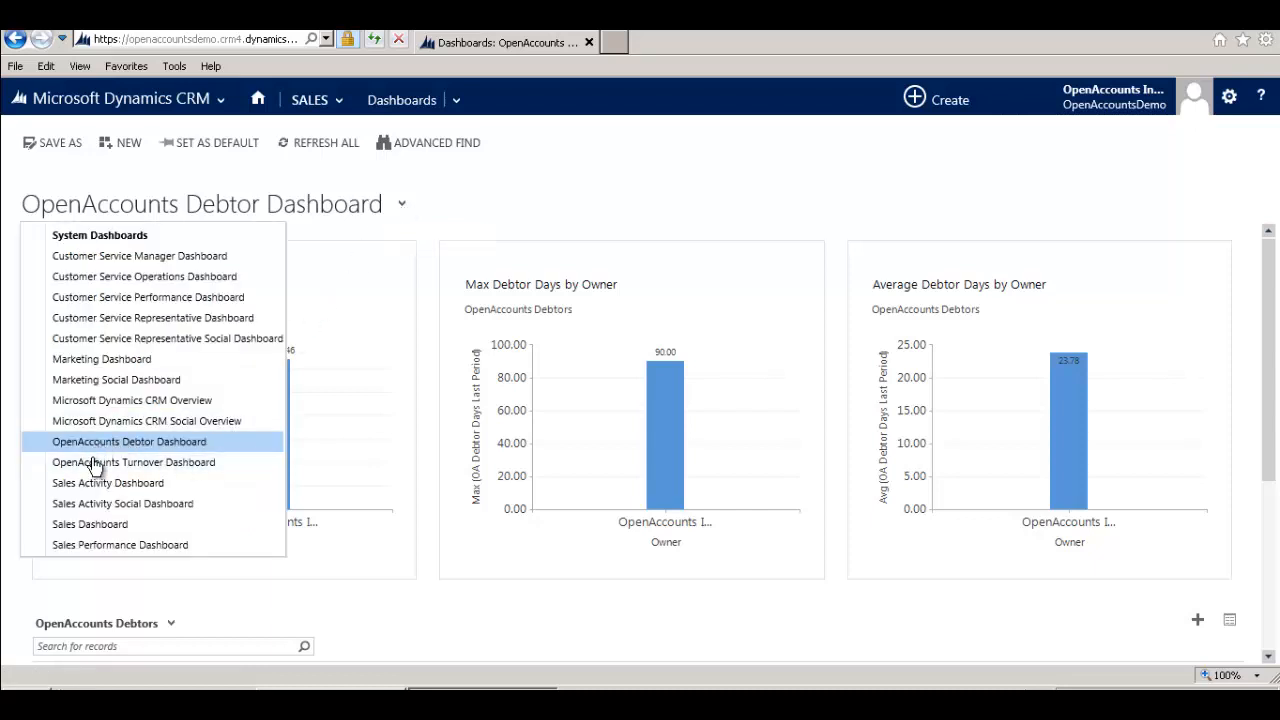
pyautogui.click(132, 462)
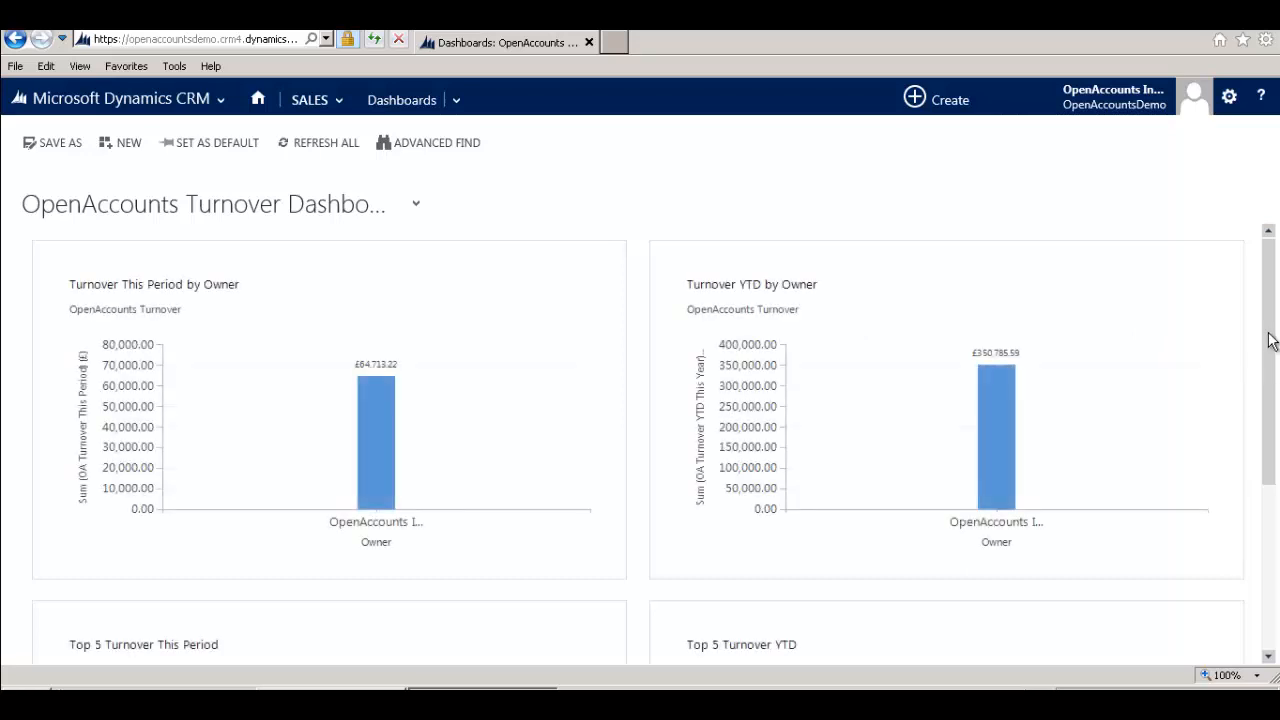
pyautogui.scroll(-3)
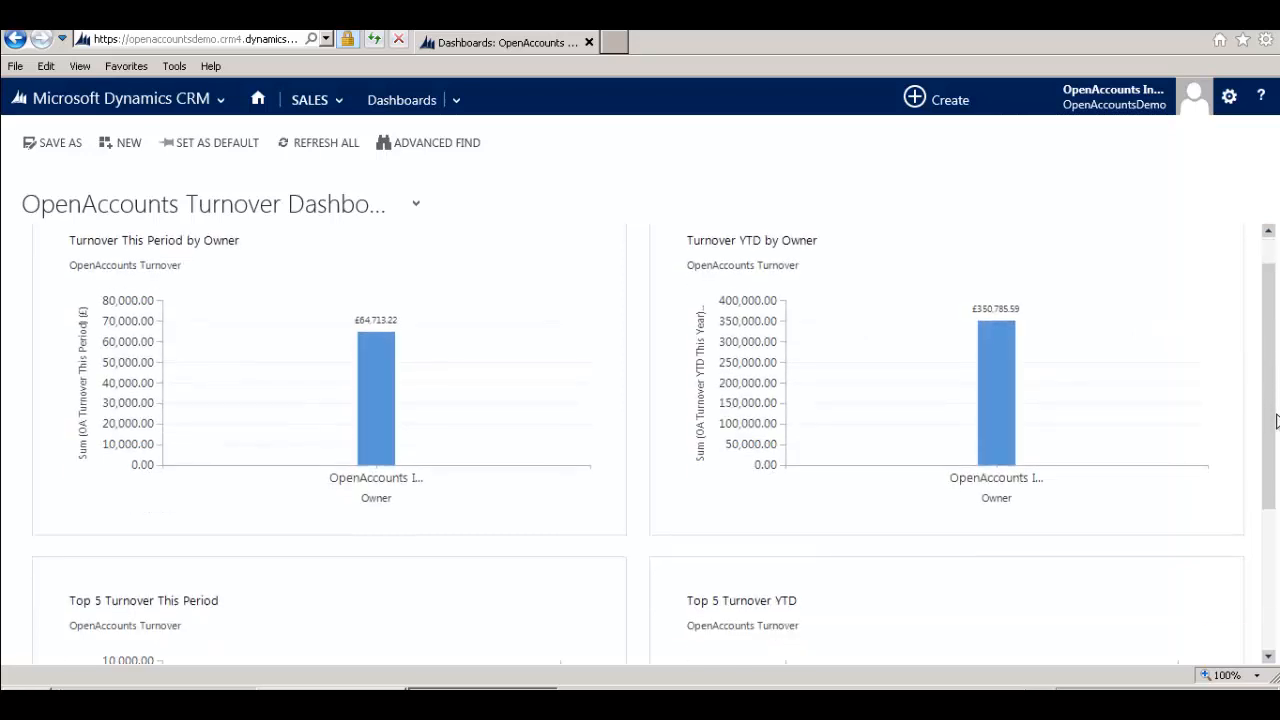
pyautogui.scroll(-3)
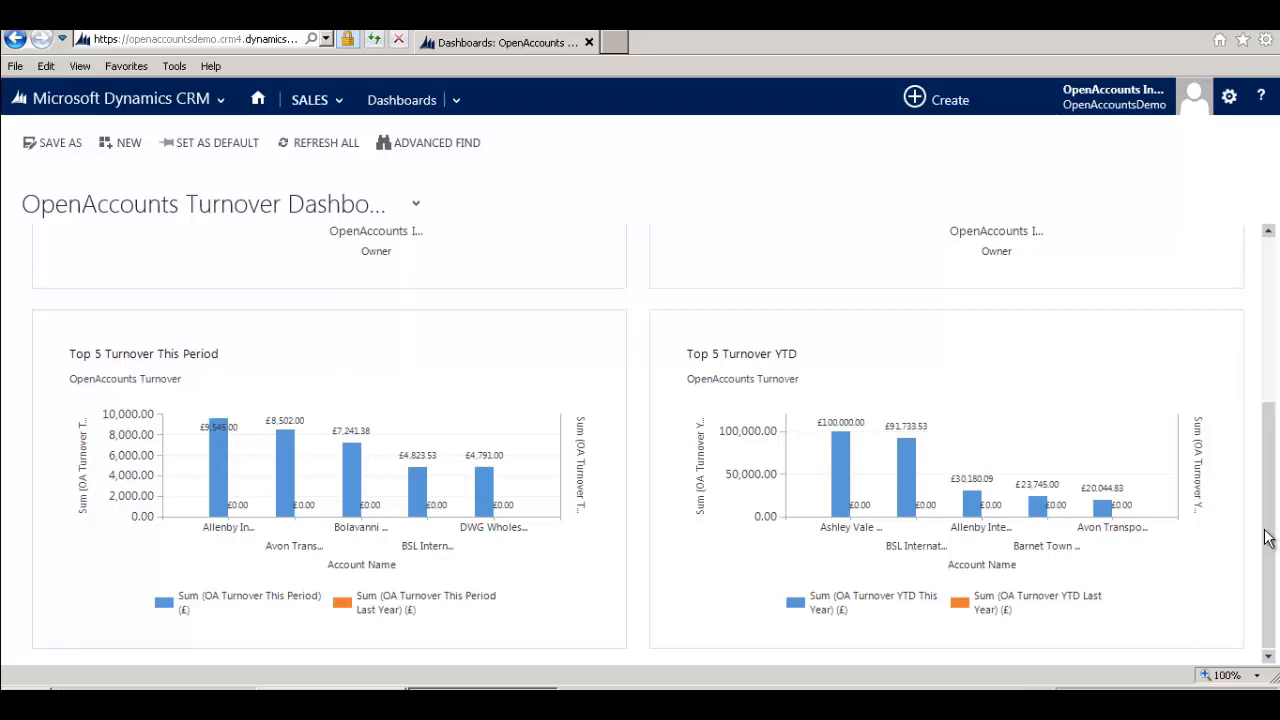
pyautogui.moveTo(248, 368)
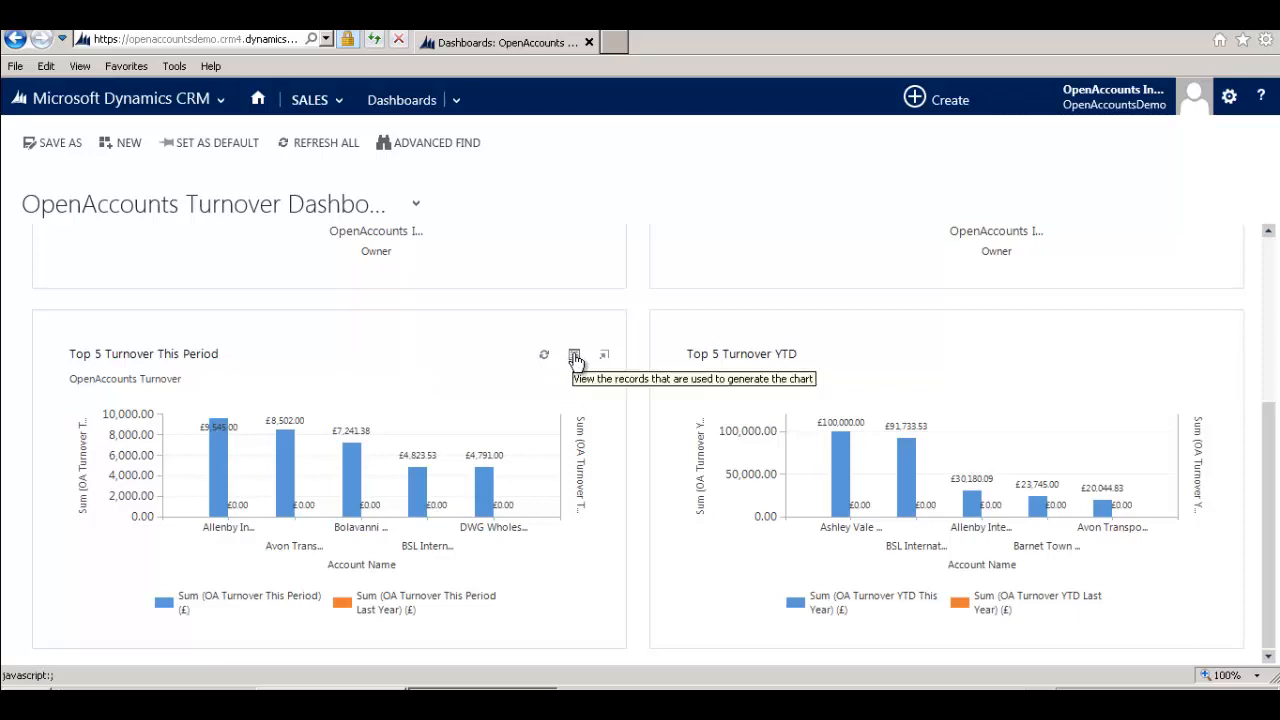
pyautogui.click(574, 354)
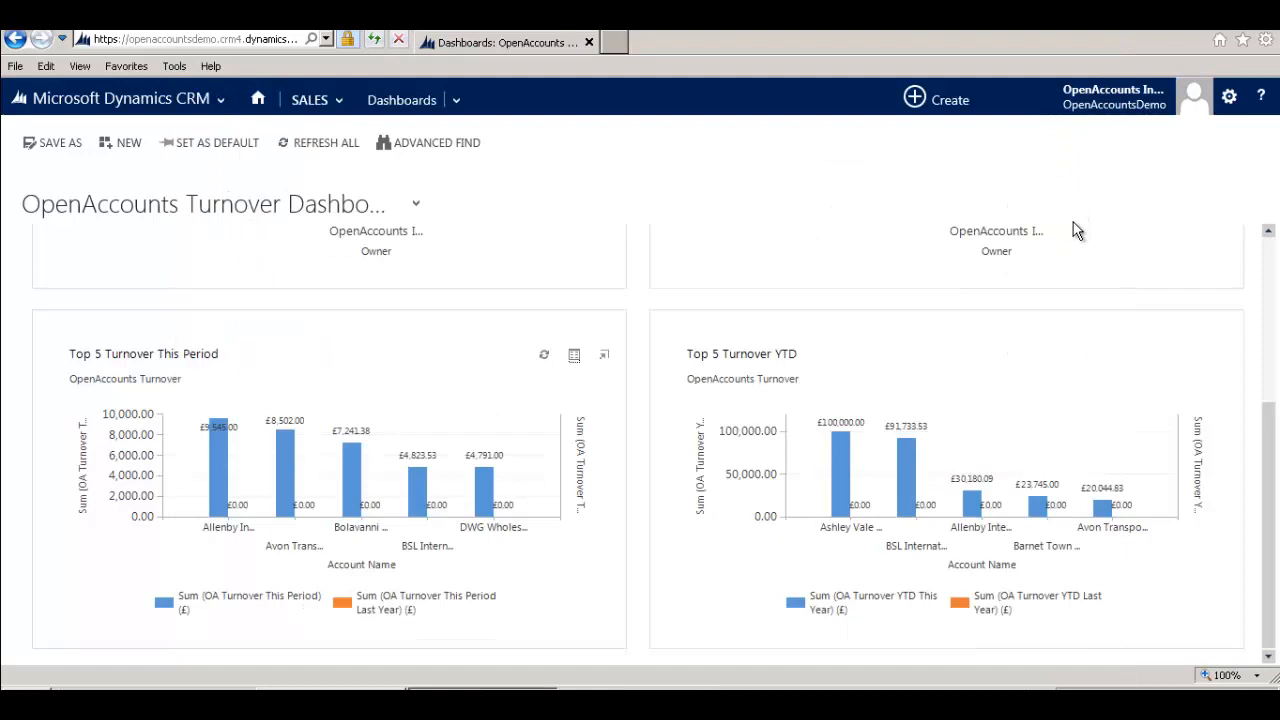
pyautogui.moveTo(640, 318)
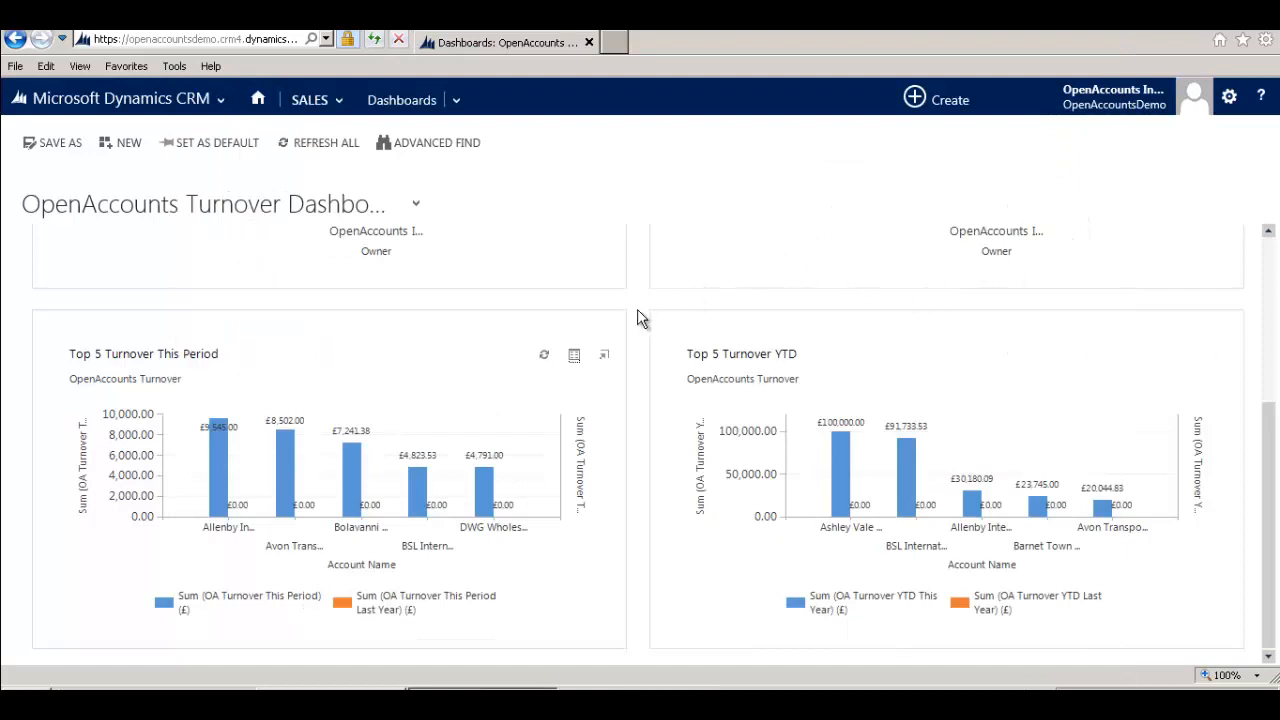